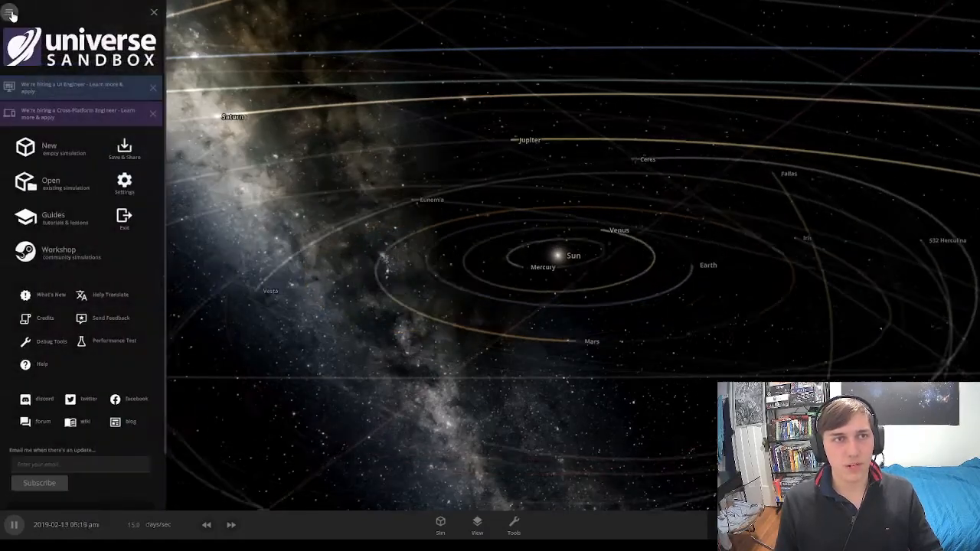
Create a new empty simulation from the home menu.
click(12, 12)
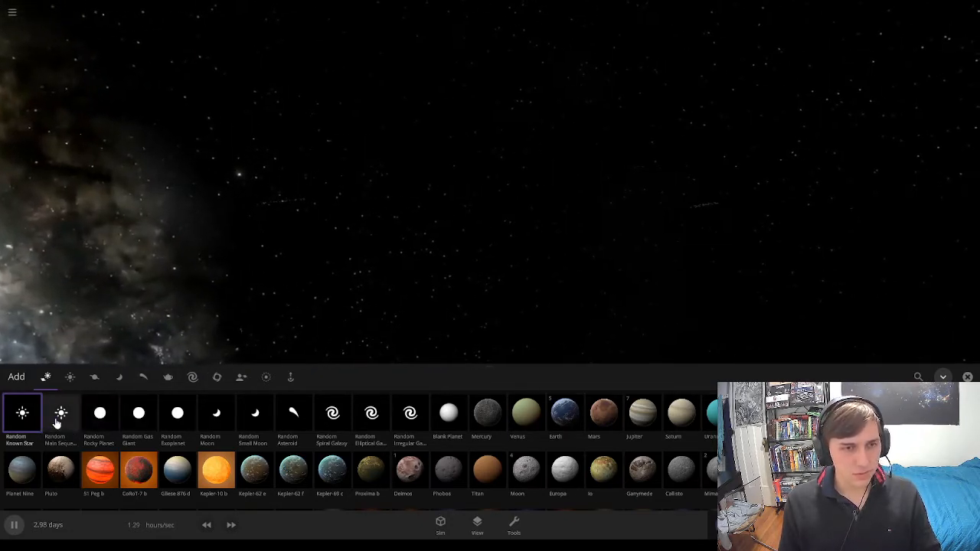
Place a Random Main Sequence Star, Escit, in space and adjust its mass.
click(59, 414)
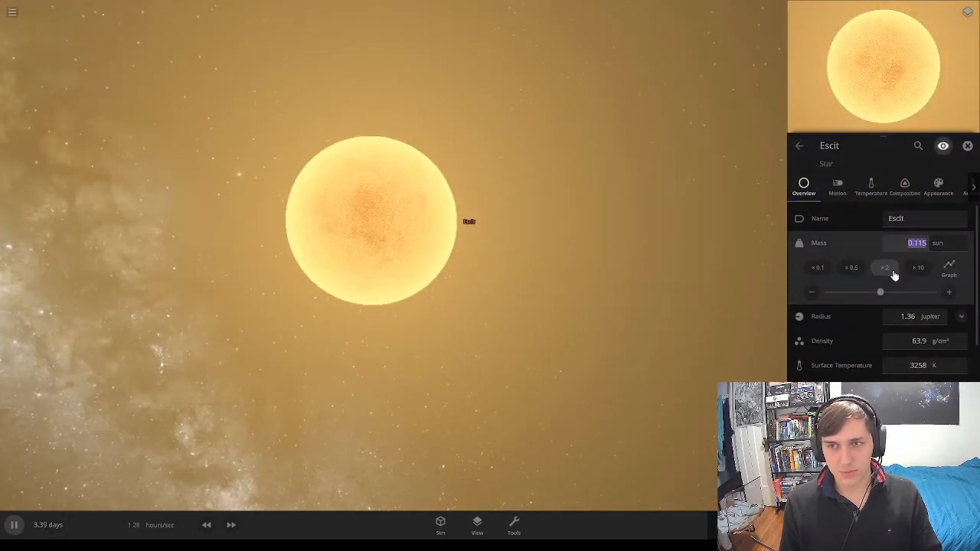
click(886, 268)
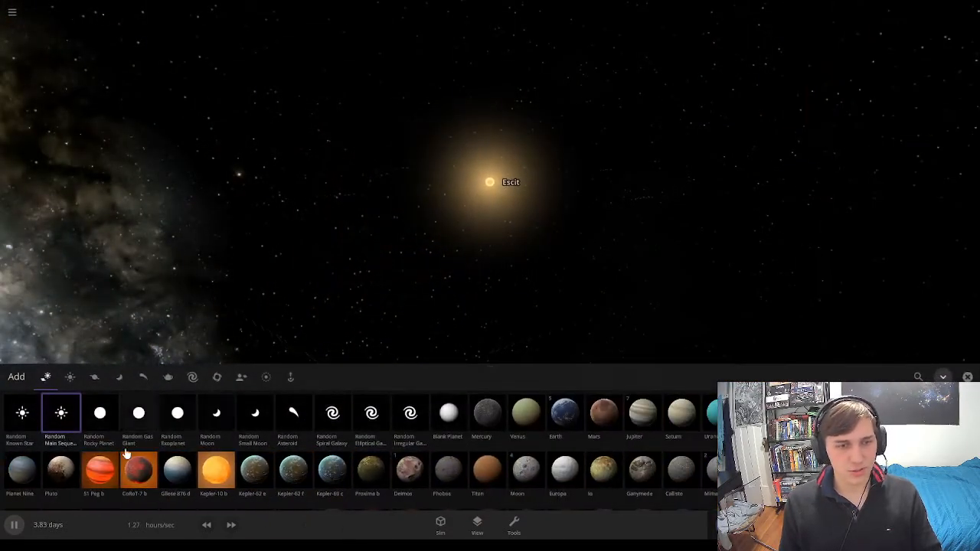
click(476, 527)
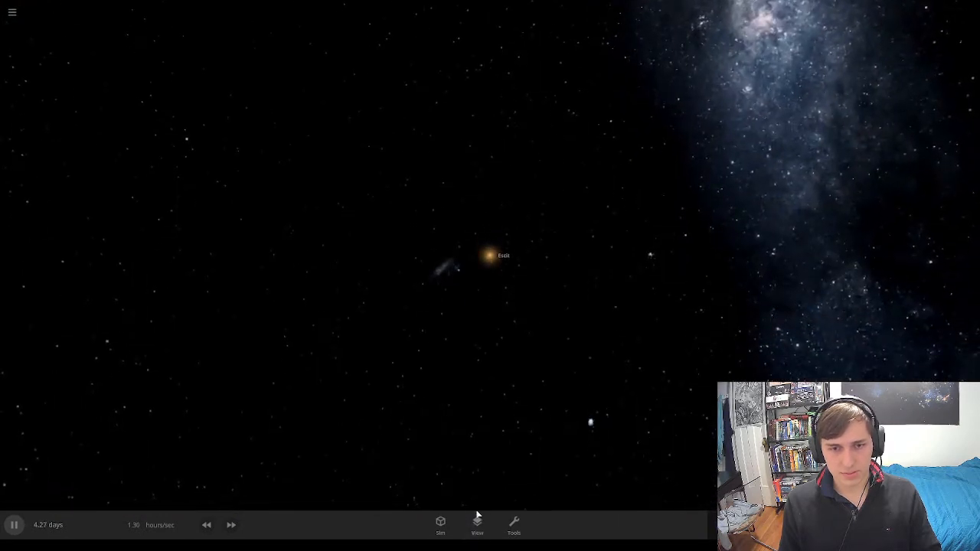
Show the habitable zone around the star Escit.
click(478, 527)
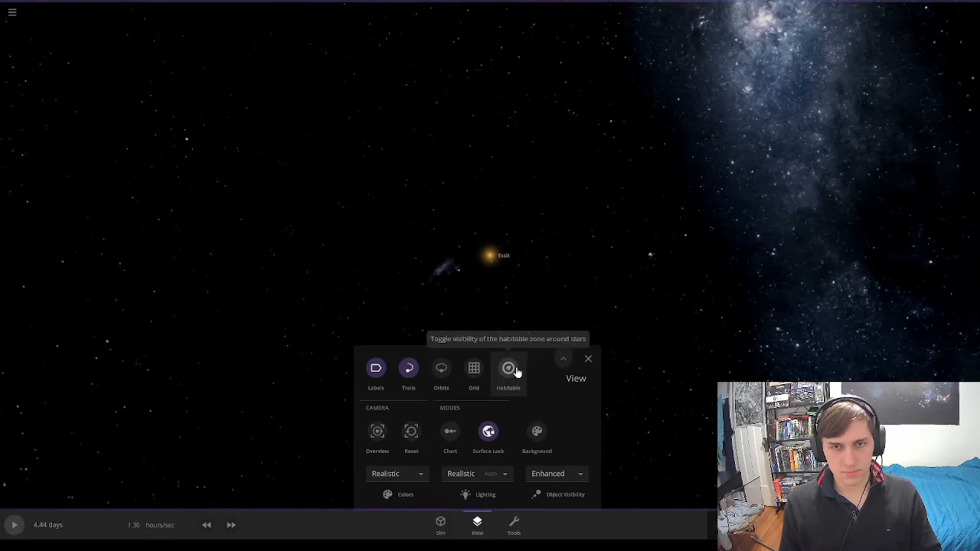
click(509, 367)
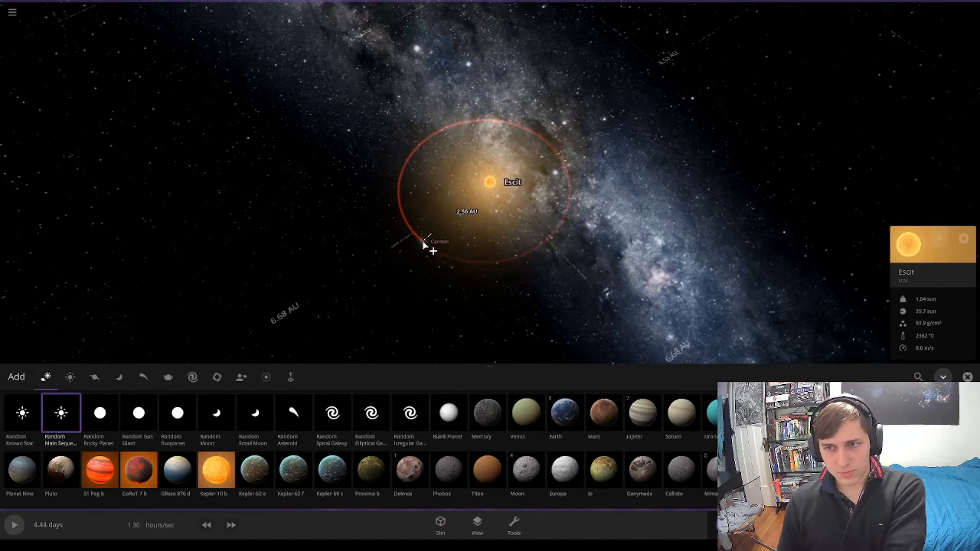
Place a random planet, Carna, in orbit around Escit and view its surface temperature.
drag(429, 242, 392, 245)
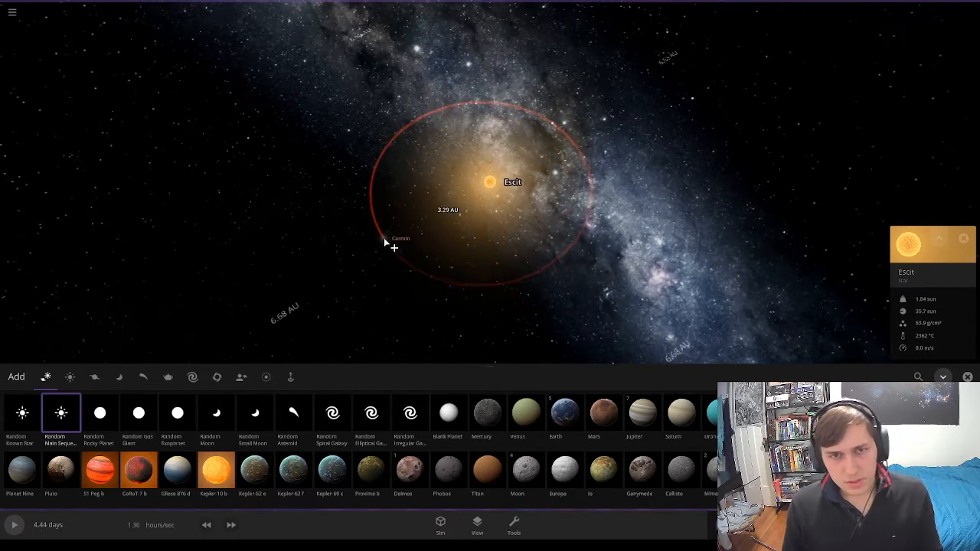
drag(395, 249, 221, 328)
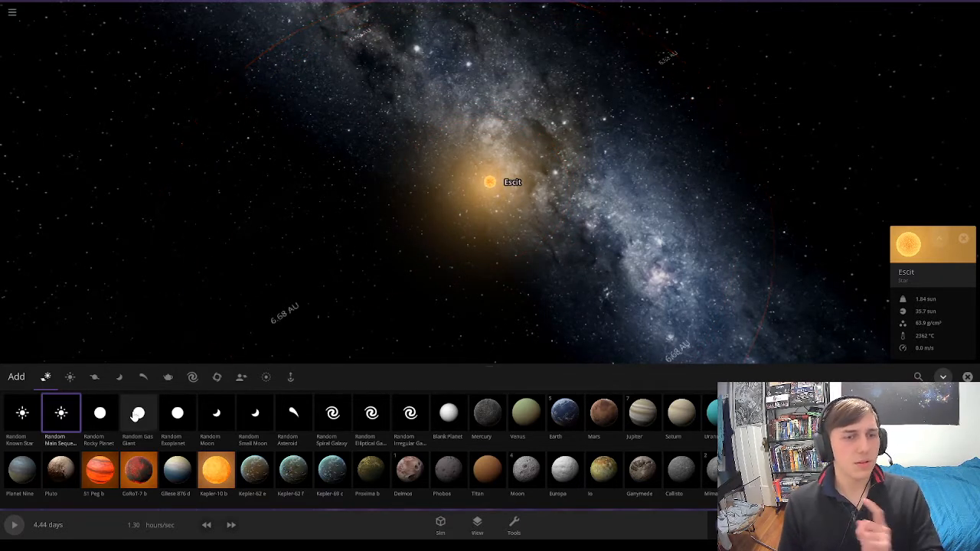
click(137, 417)
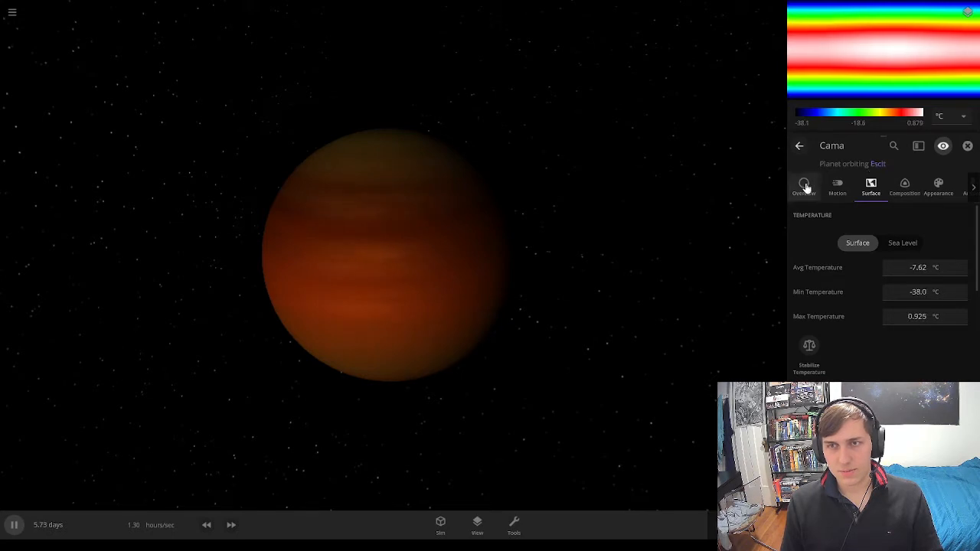
Set Carna's bands to Custom with brown, orange and red band colours.
click(878, 163)
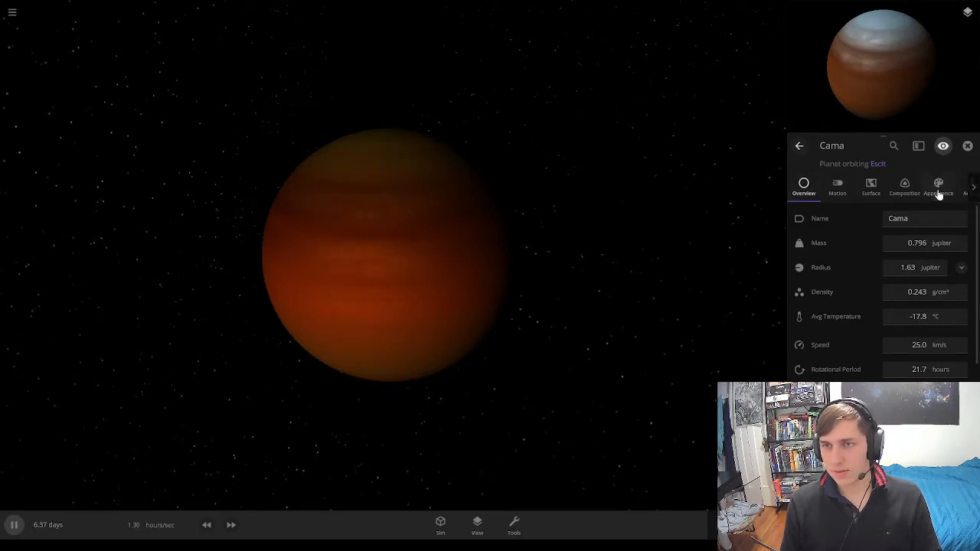
click(938, 187)
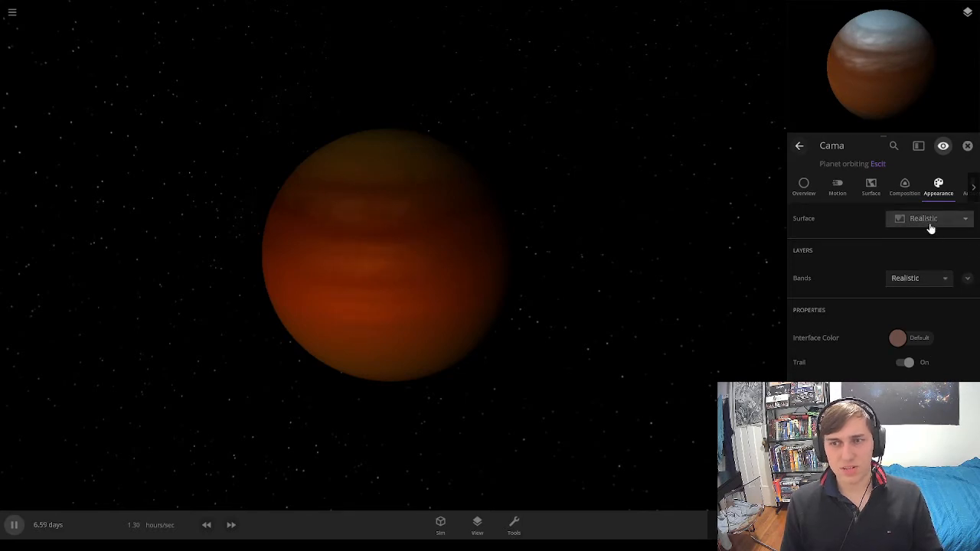
mouse_move(973, 279)
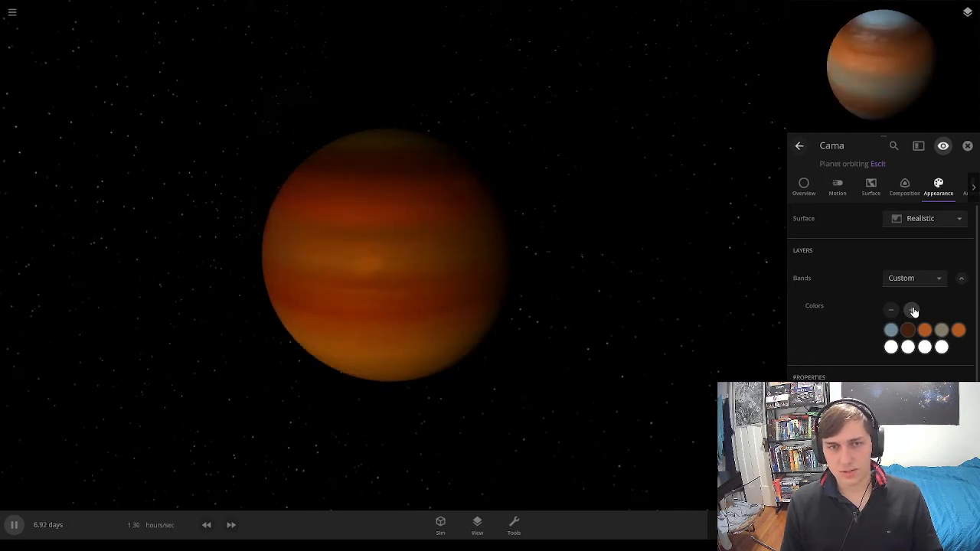
click(912, 309)
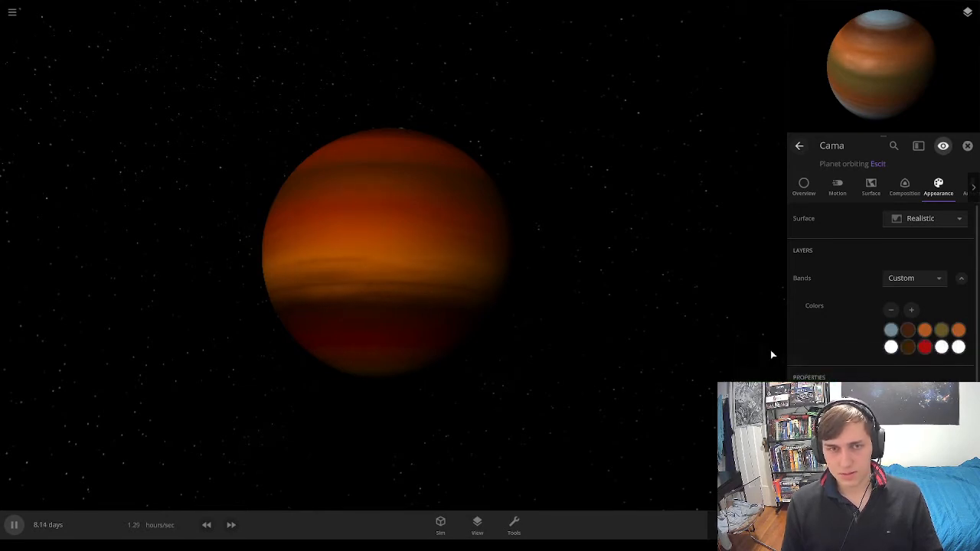
click(926, 347)
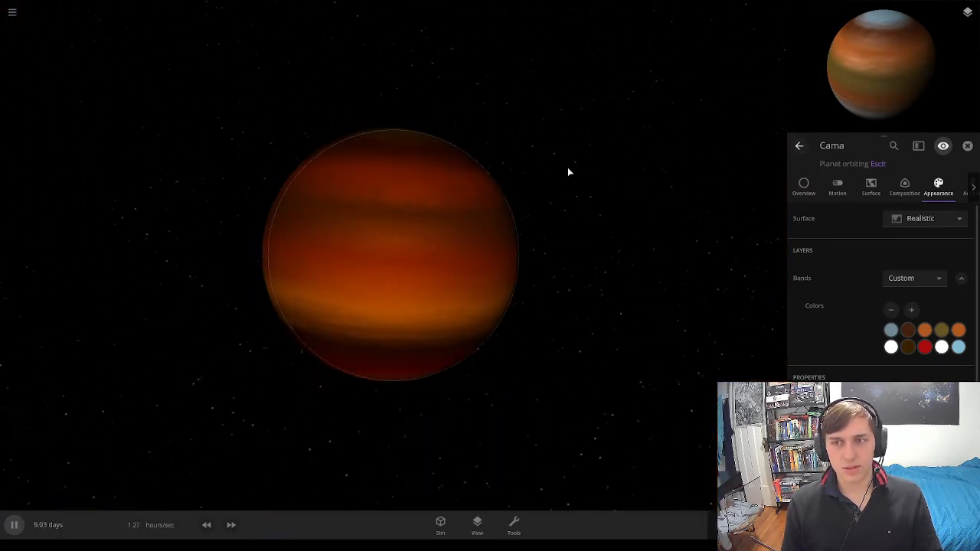
click(968, 146)
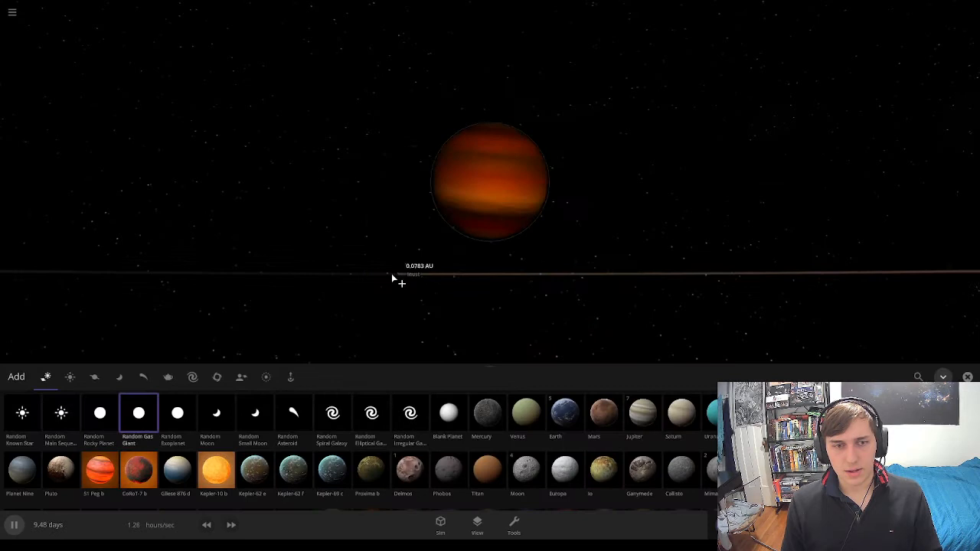
Add a Random Moon orbiting Carna.
click(99, 414)
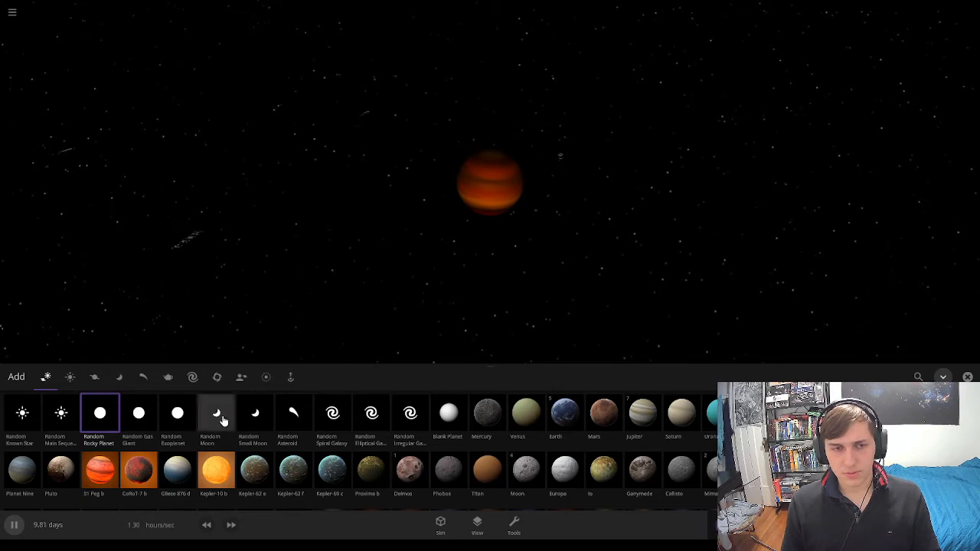
click(216, 413)
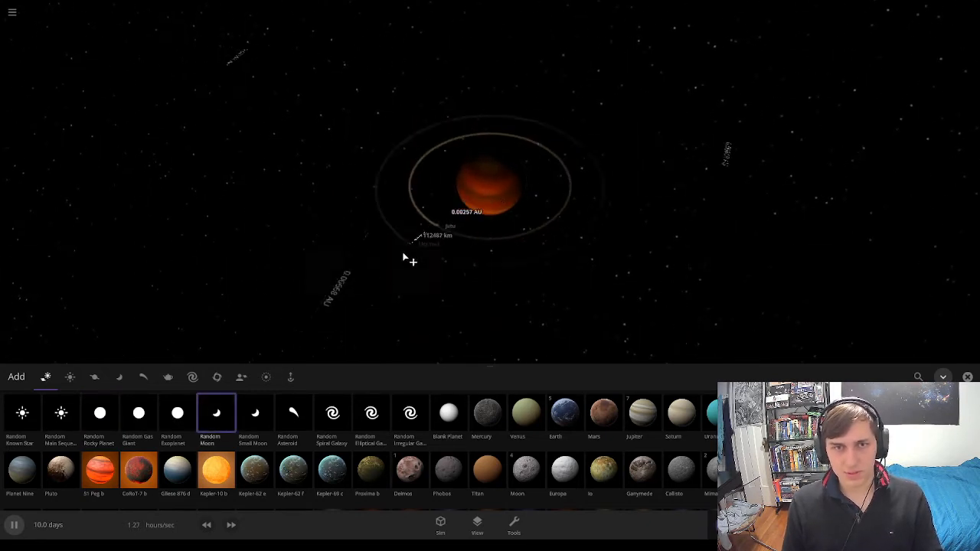
click(943, 376)
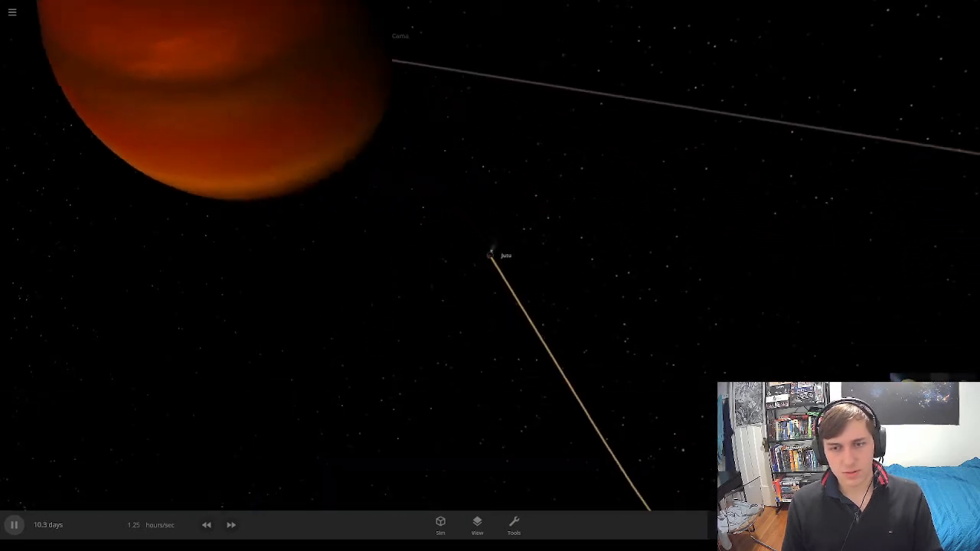
Surface-lock the view on the moon with orbit lines shown and bring up the Tools panel.
click(487, 432)
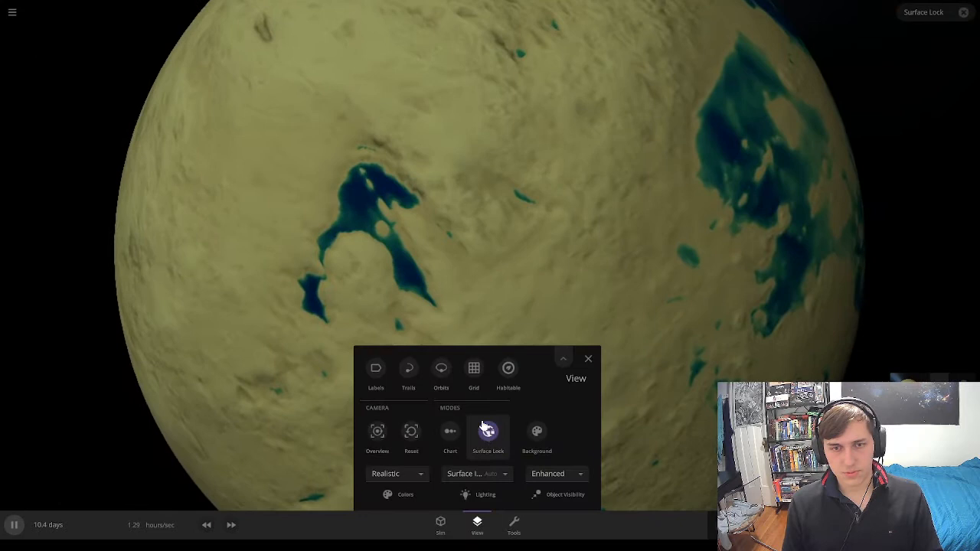
click(441, 367)
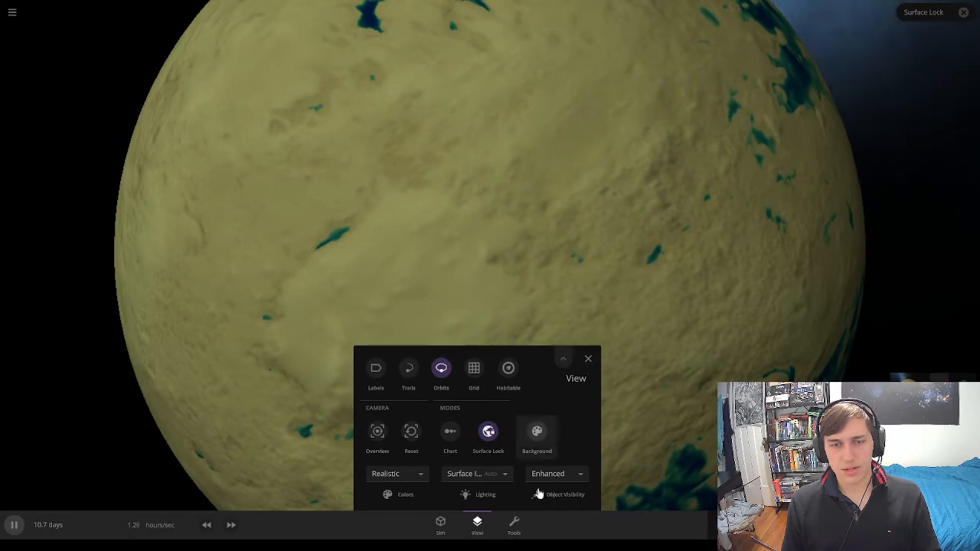
click(514, 527)
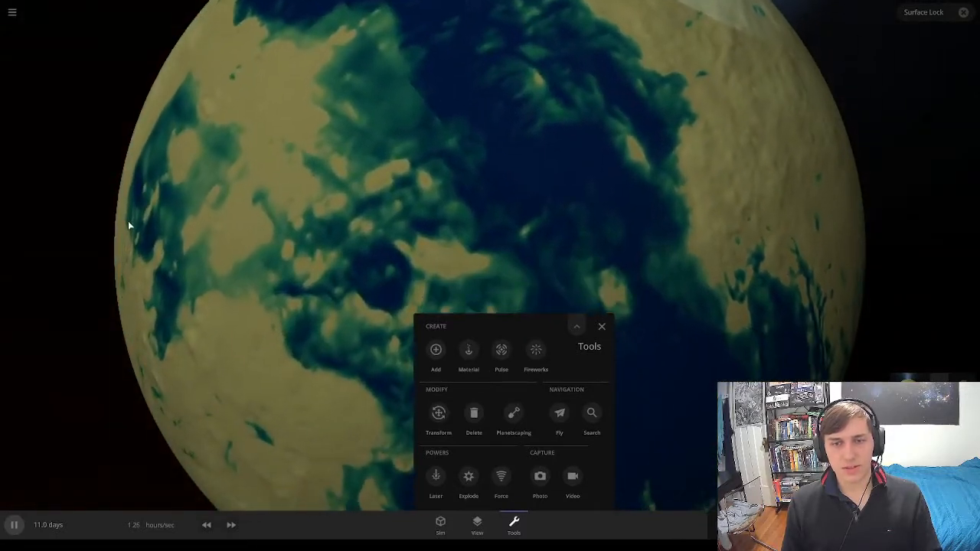
Paint liquid water and a lowered basin onto Jutu's surface with the Planetscaping brushes.
click(515, 418)
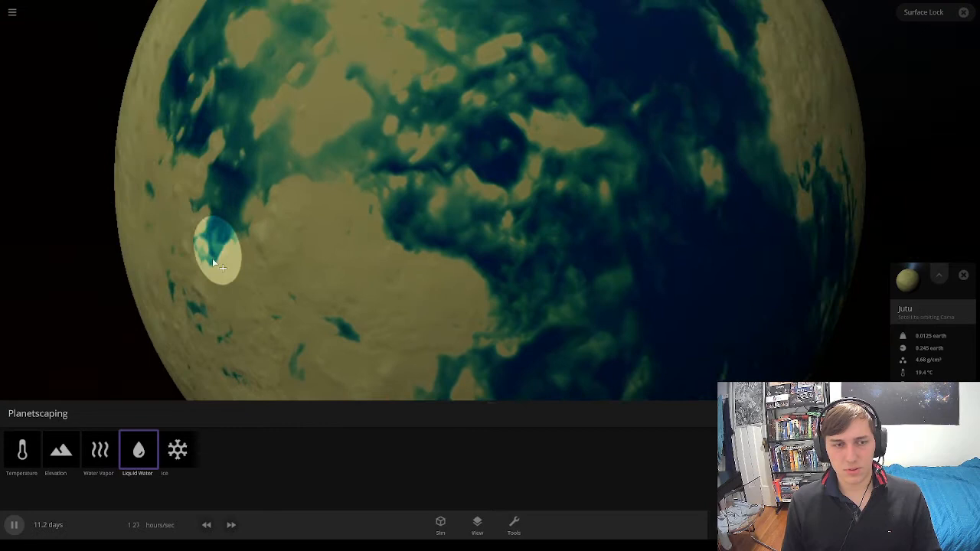
click(61, 450)
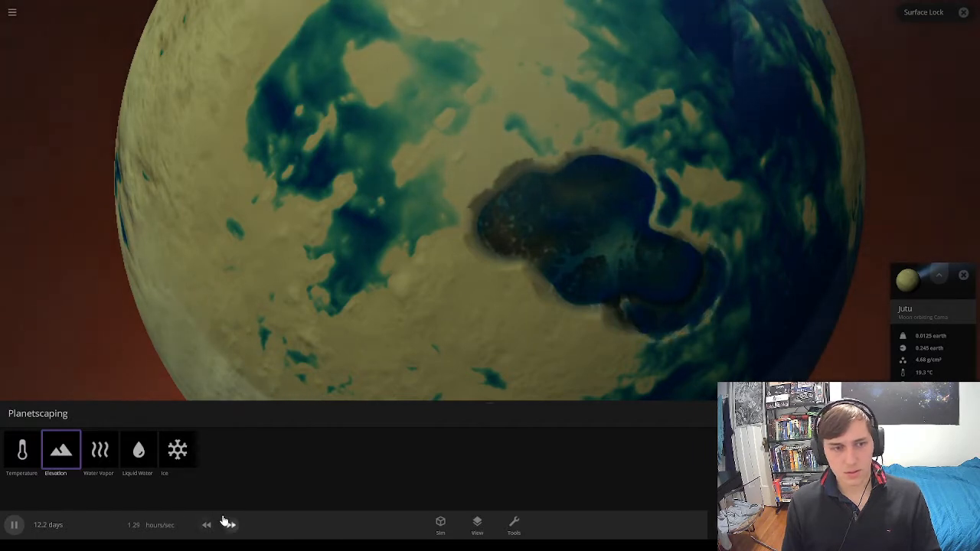
click(230, 524)
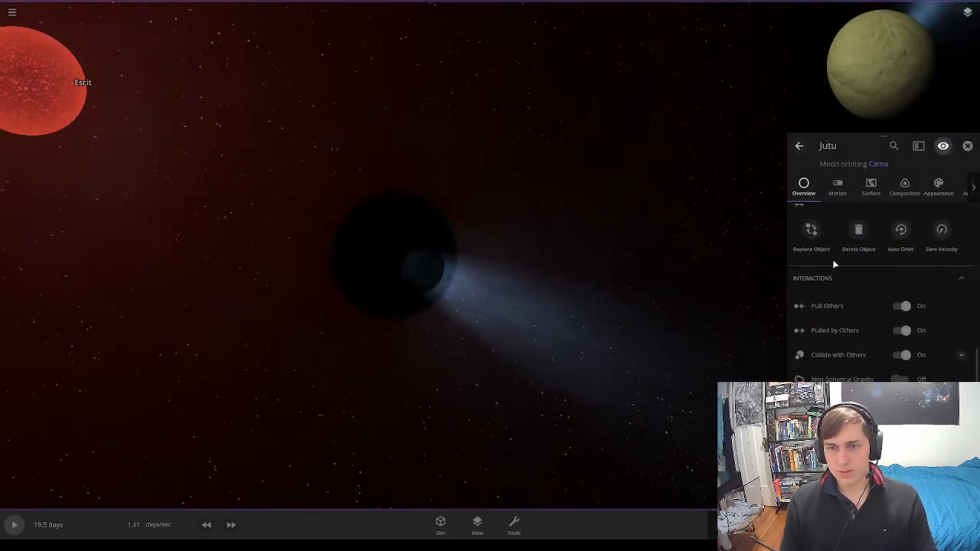
Review Jutu's surface and composition and toggle its magnetosphere display on and off.
click(870, 187)
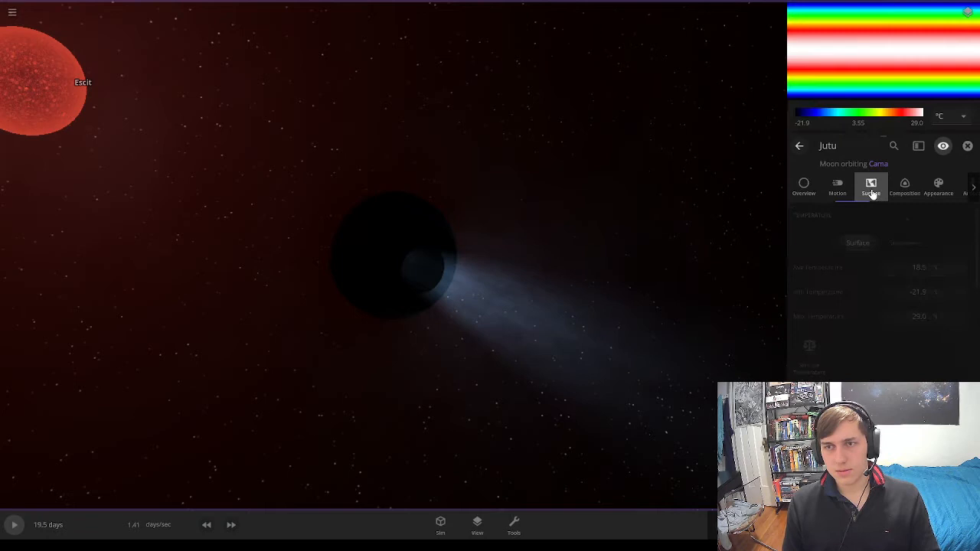
click(904, 187)
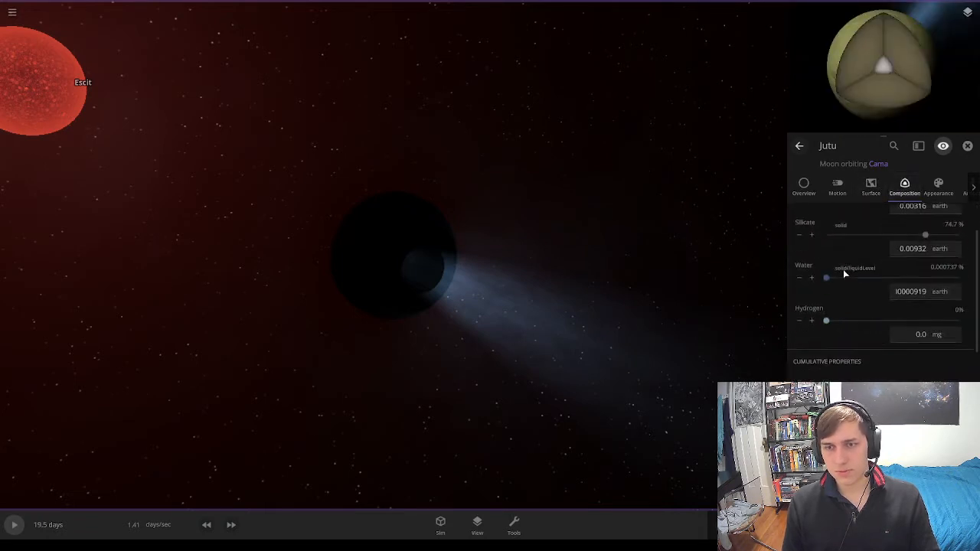
scroll(down, 3)
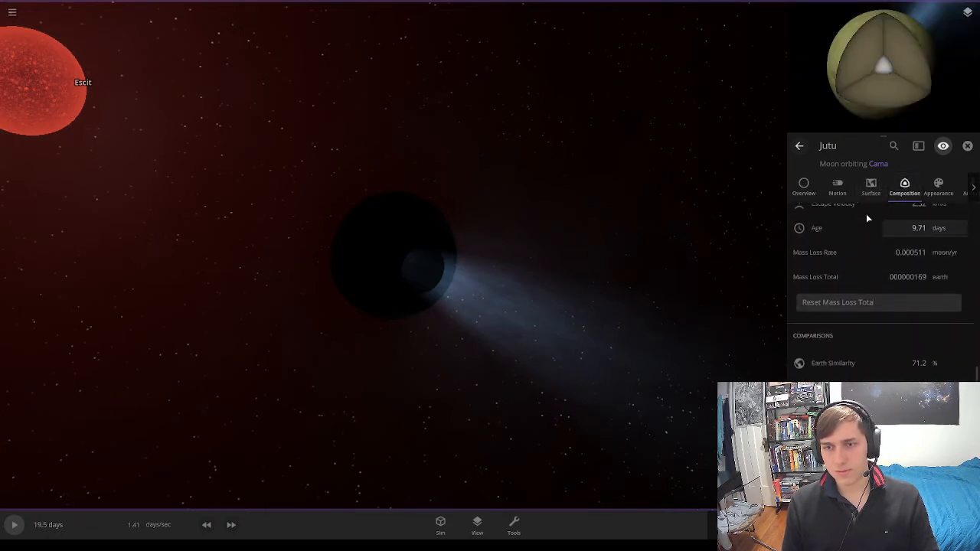
scroll(down, 3)
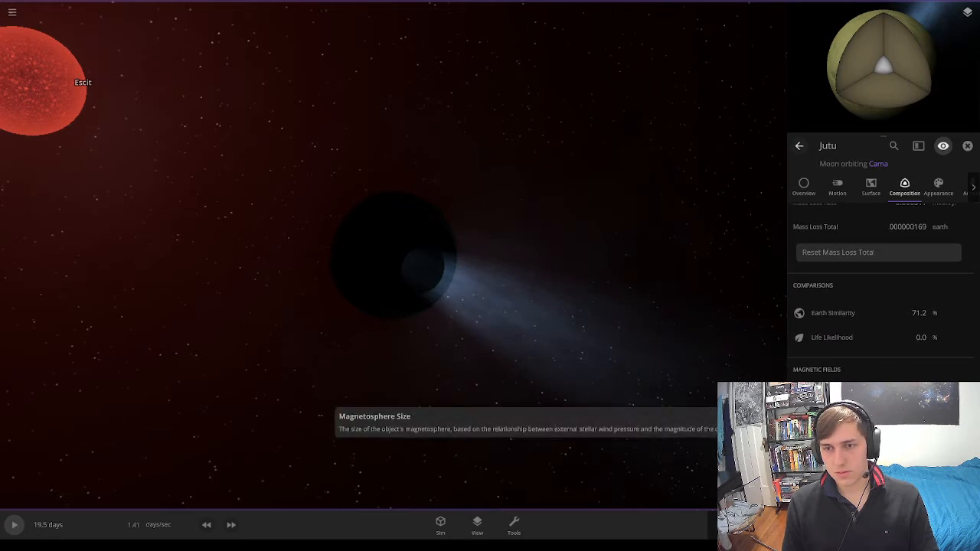
scroll(down, 3)
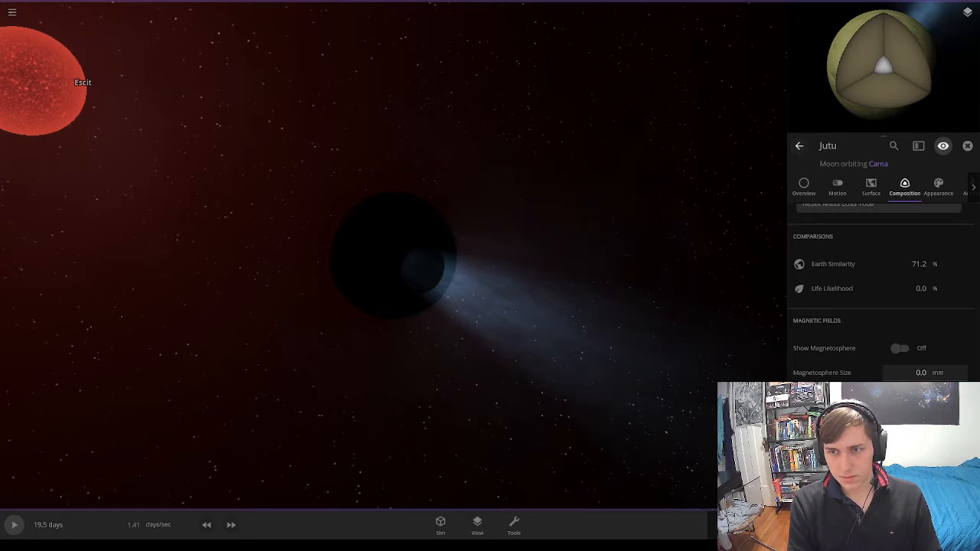
click(900, 350)
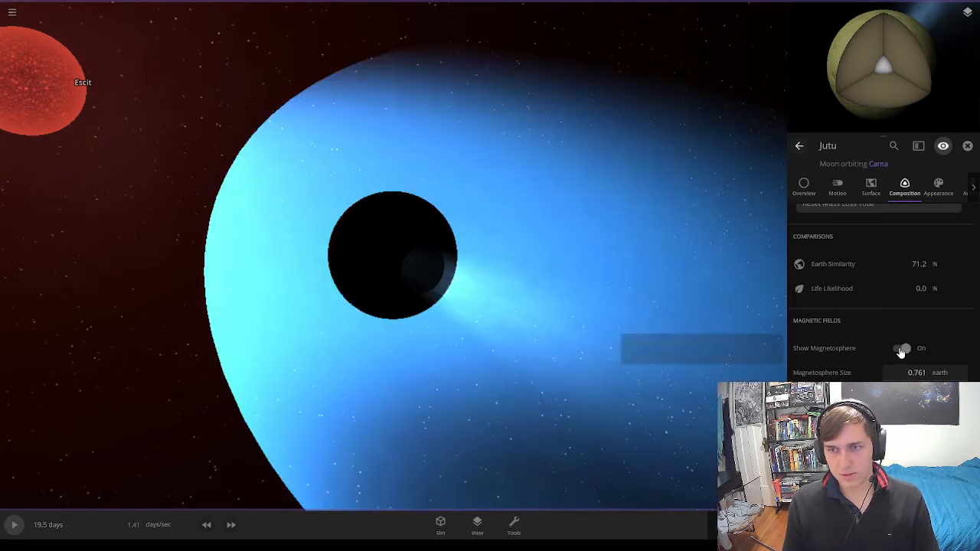
click(870, 187)
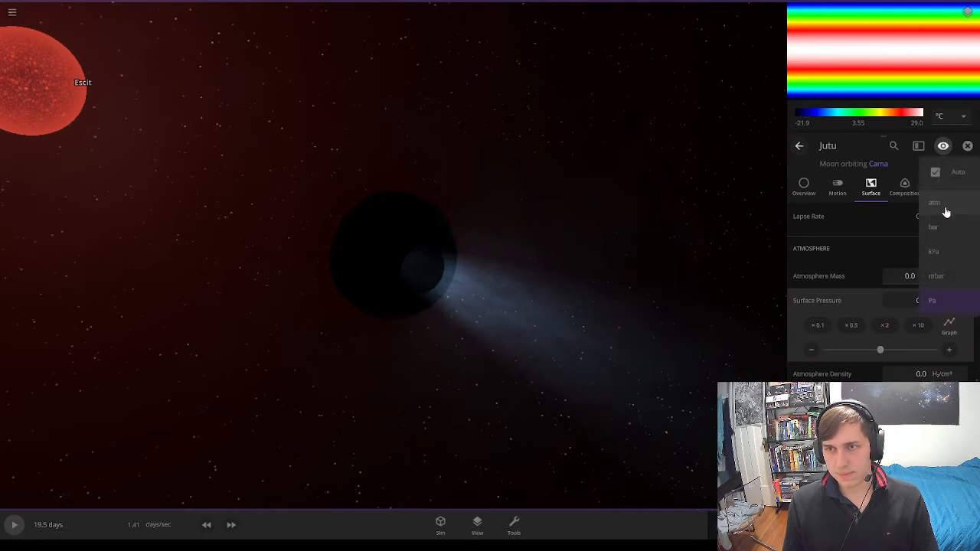
Give Jutu an atmosphere with 1.00 atm surface pressure.
click(934, 202)
text(1)
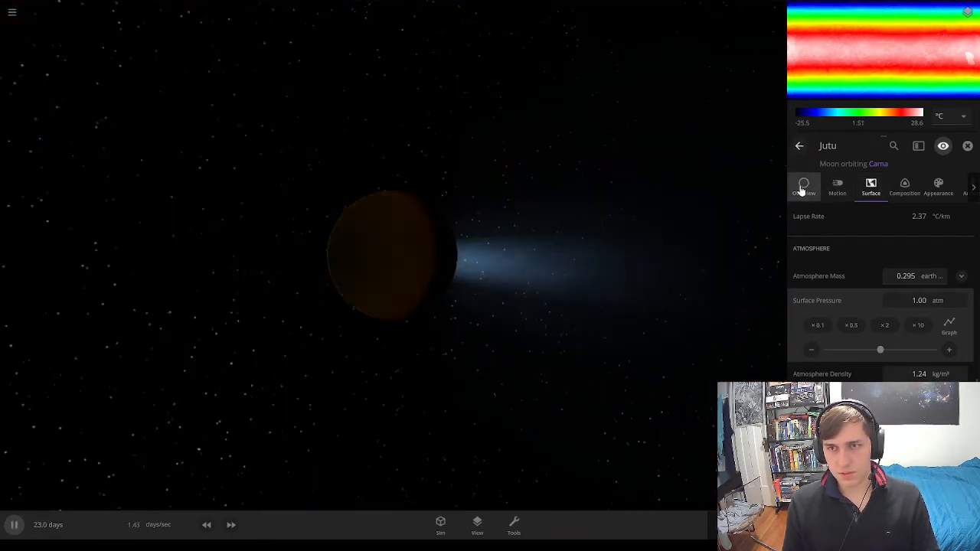
click(804, 187)
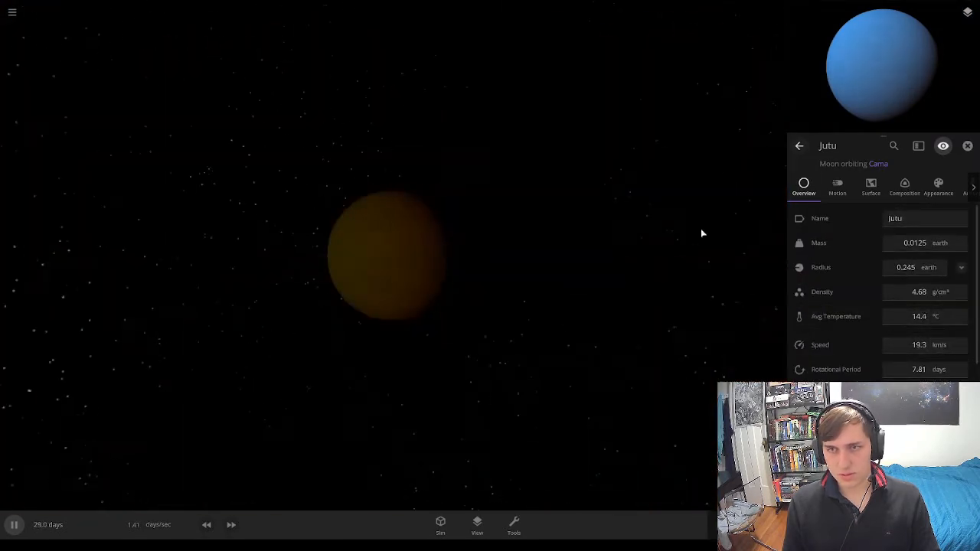
Raise the Water slider slightly in Jutu's composition so watery patterns spread.
click(904, 186)
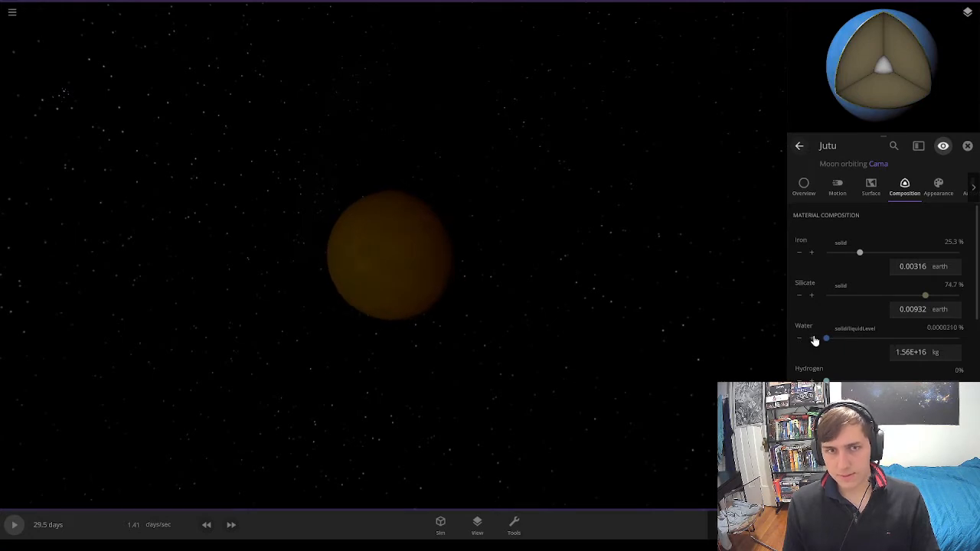
drag(825, 339, 830, 338)
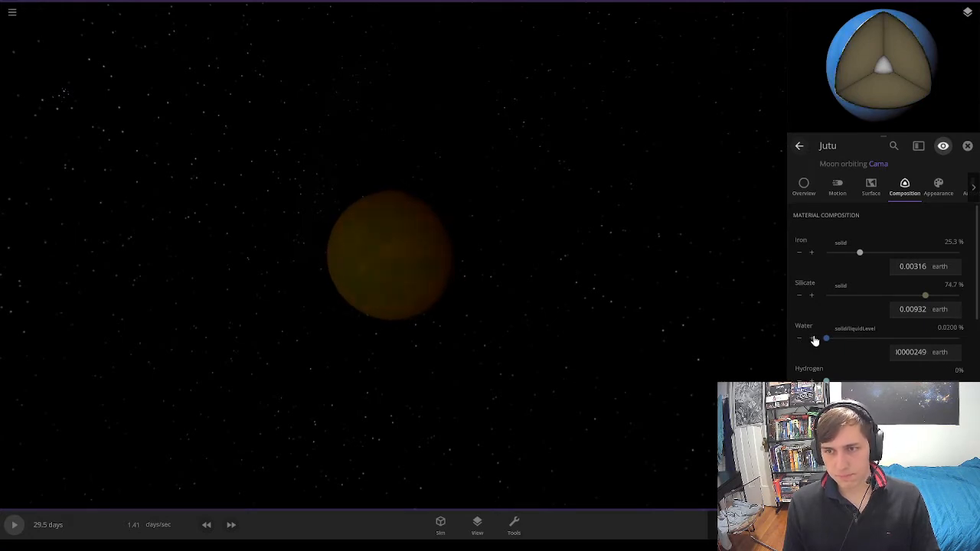
drag(826, 338, 829, 339)
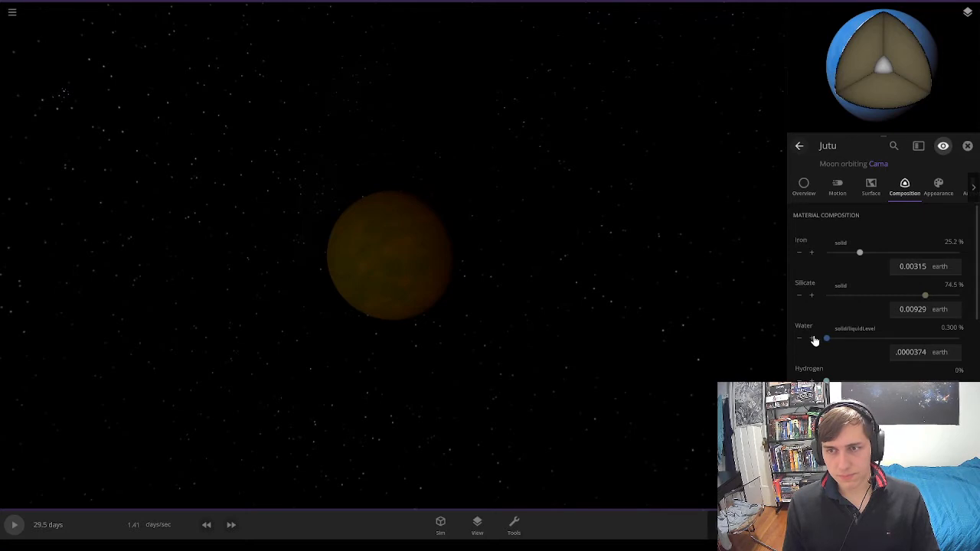
drag(826, 339, 828, 338)
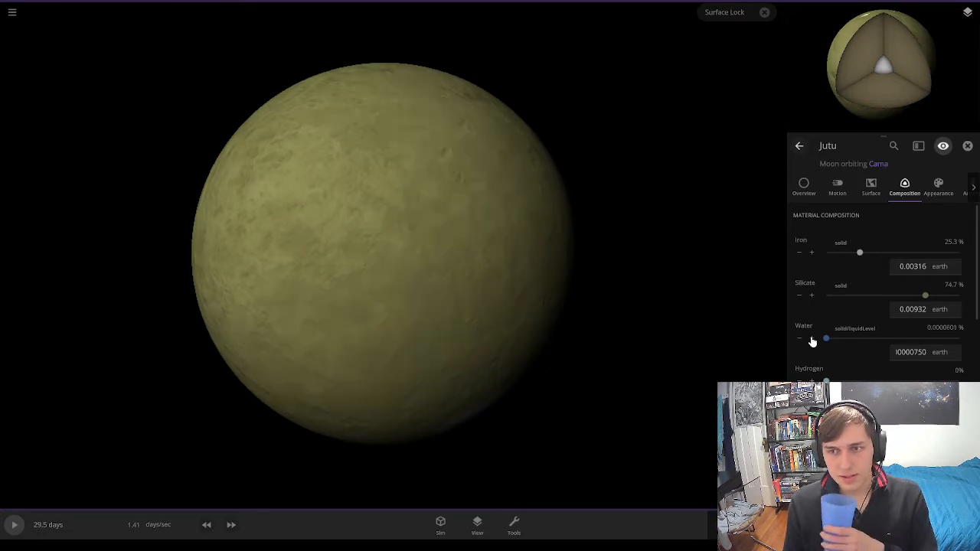
click(812, 339)
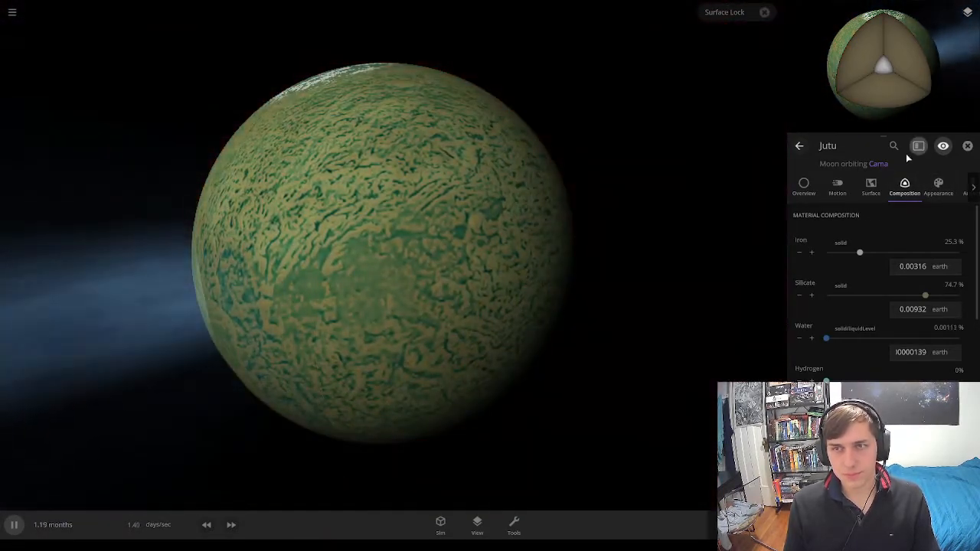
click(803, 187)
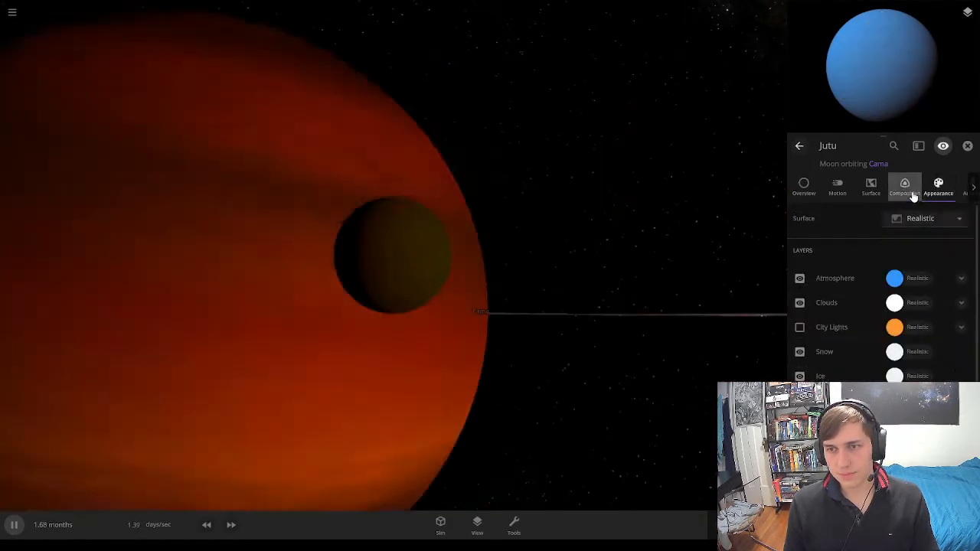
Center on Escit, speed the simulation ahead about 1.4 years, and select the planet Cama.
click(904, 187)
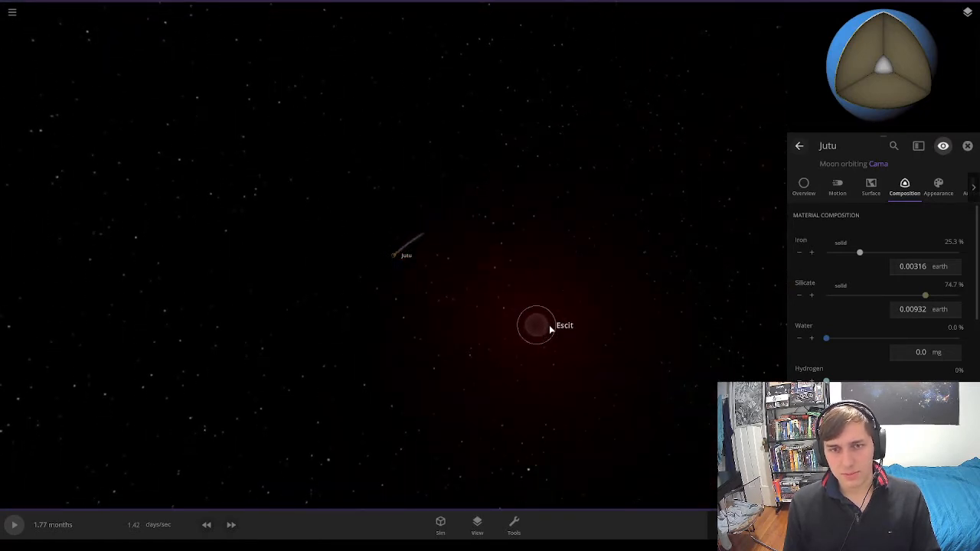
click(968, 147)
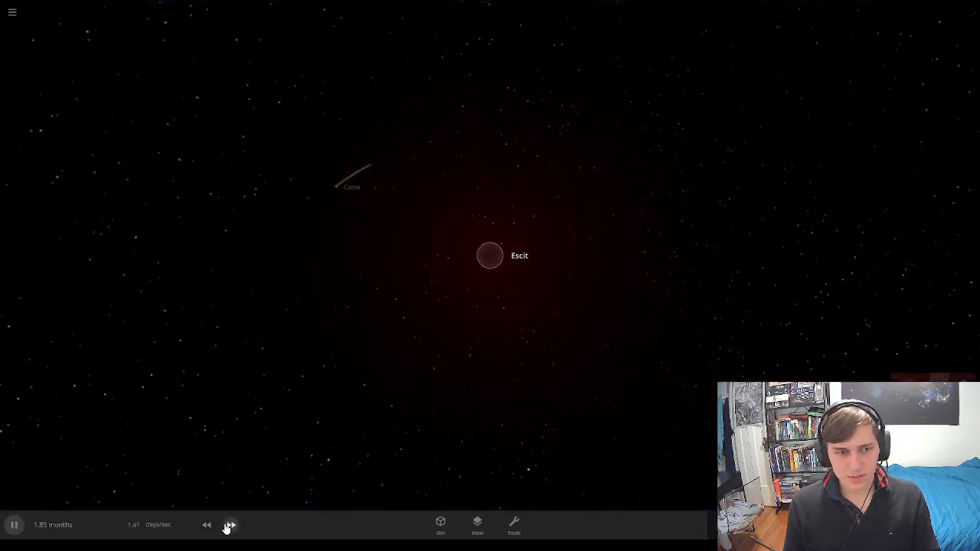
click(230, 525)
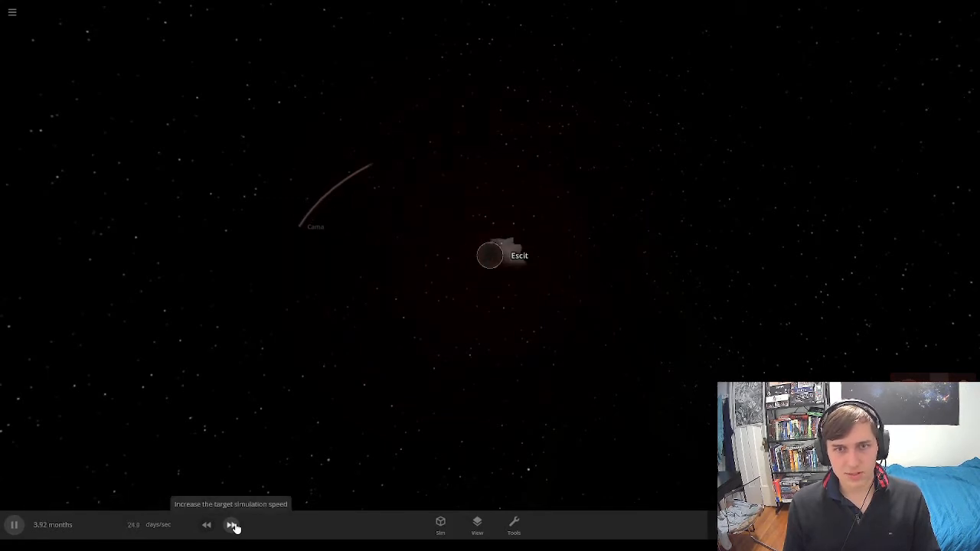
click(233, 523)
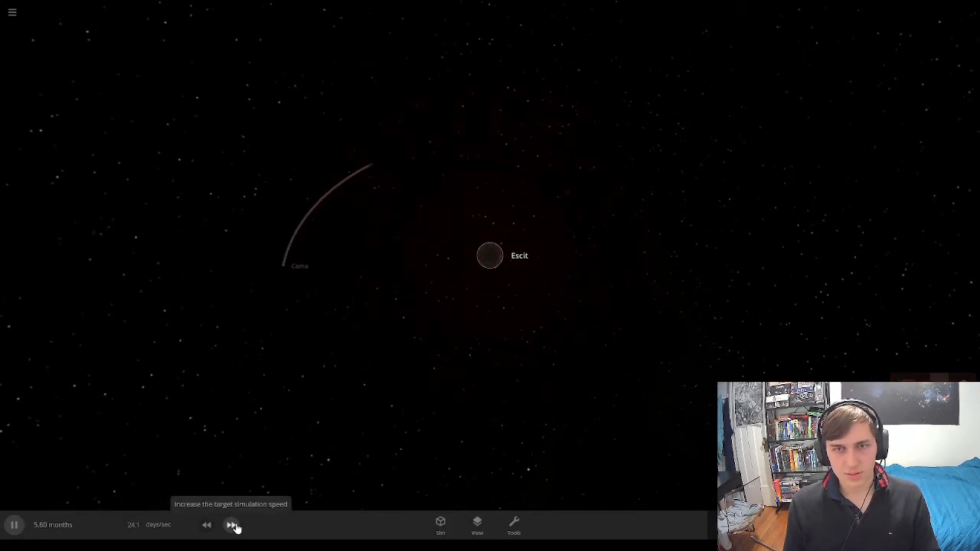
click(230, 524)
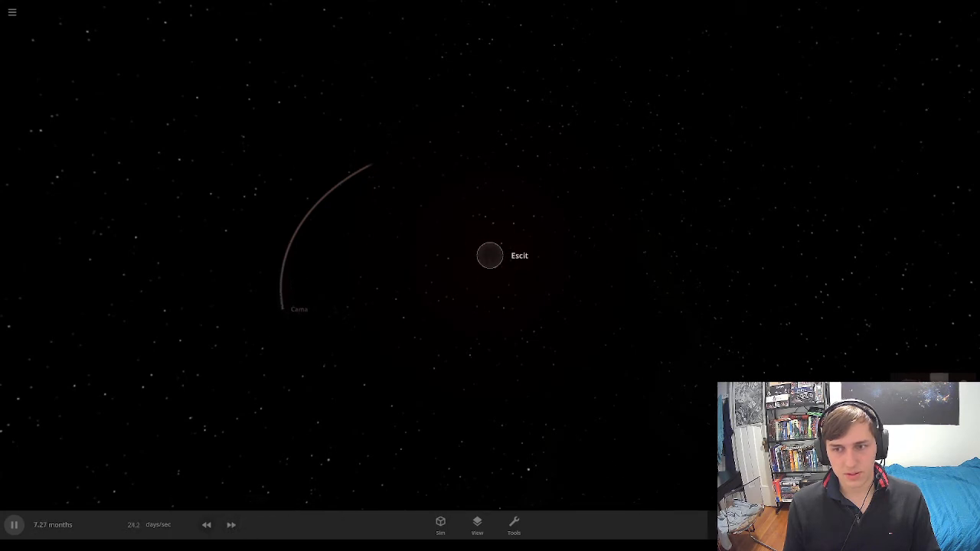
click(490, 255)
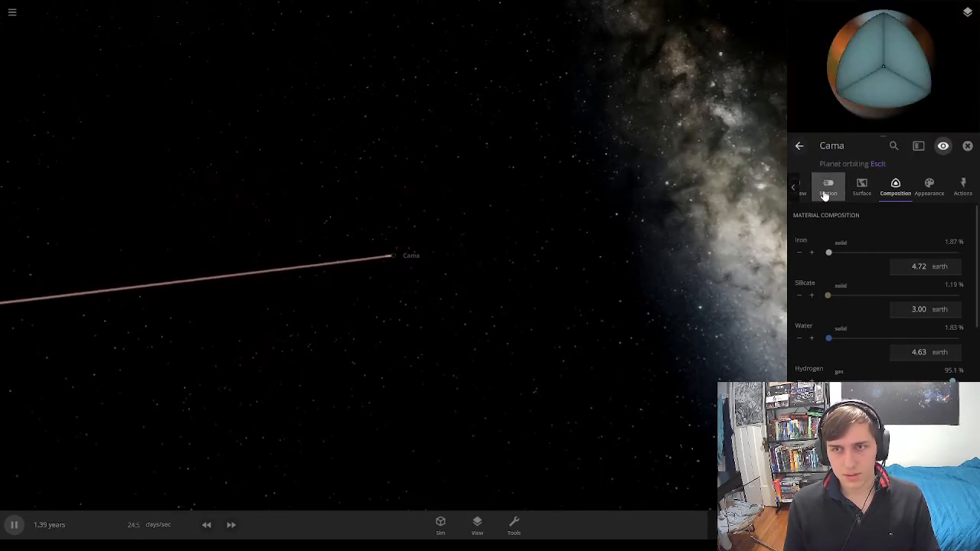
Check Cama's overview, select its ice-capped moon Jutu, then select the star Escit.
click(803, 186)
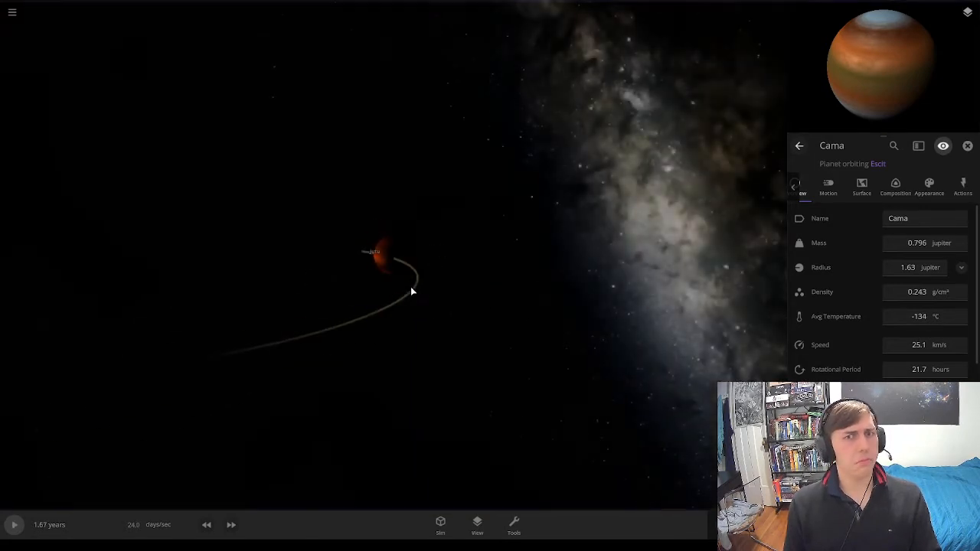
click(401, 254)
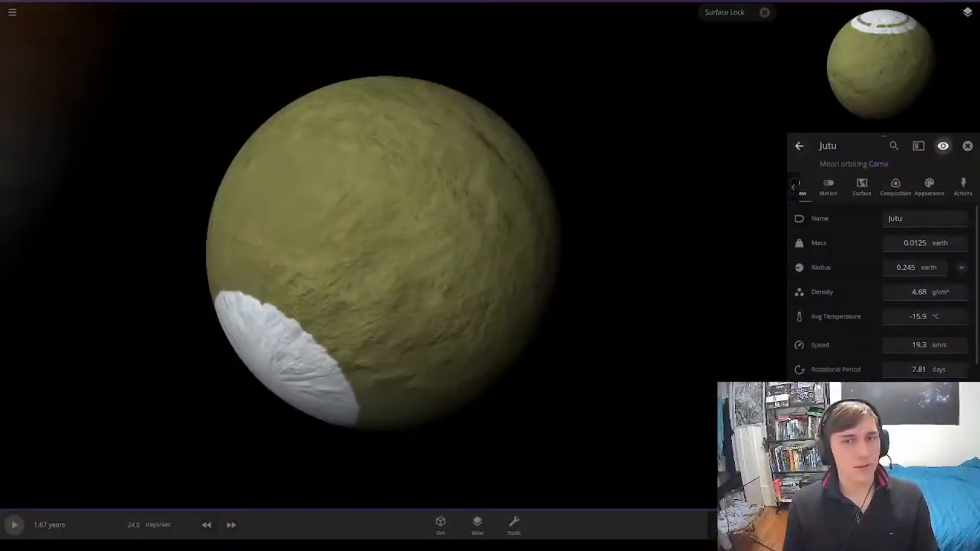
click(11, 13)
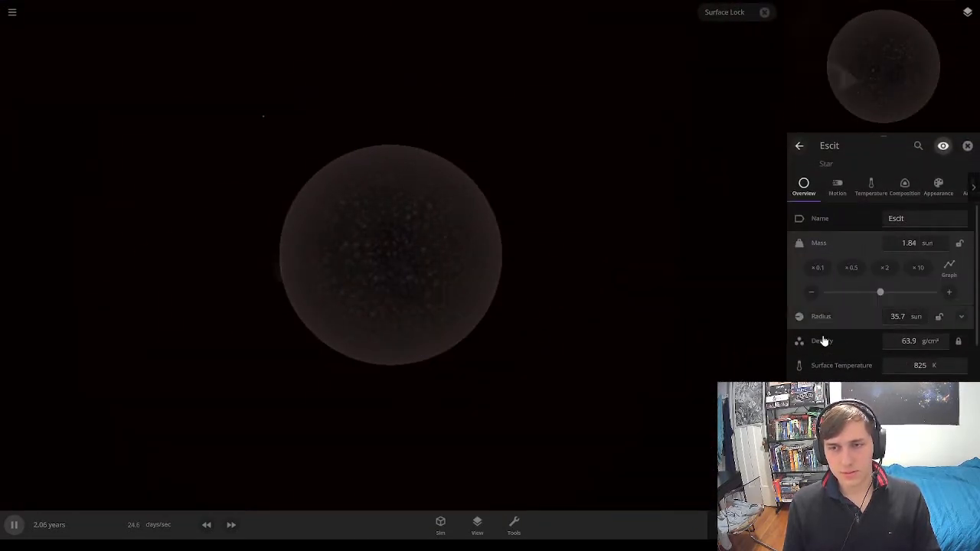
Review Escit's Composition and Appearance, then raise its surface temperature until it collapses into a black hole.
click(904, 187)
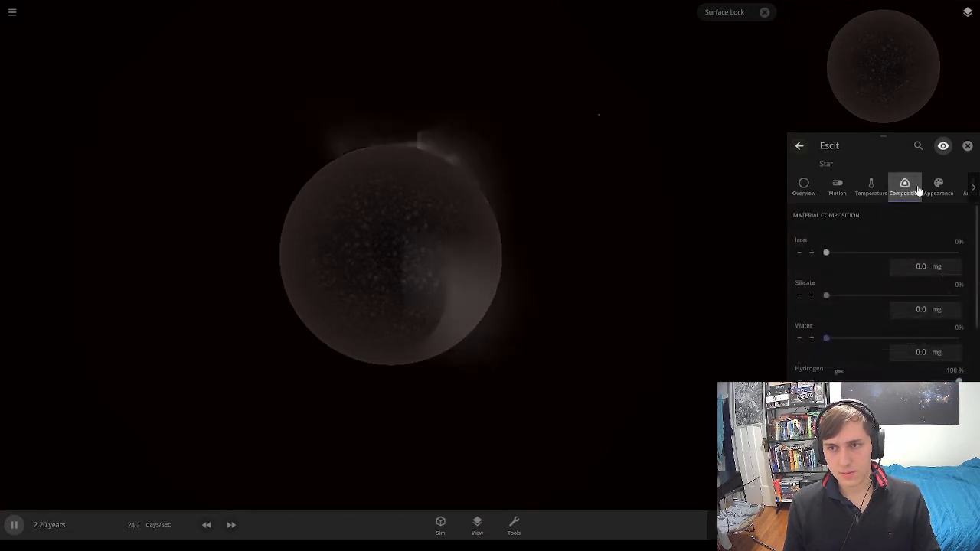
click(938, 187)
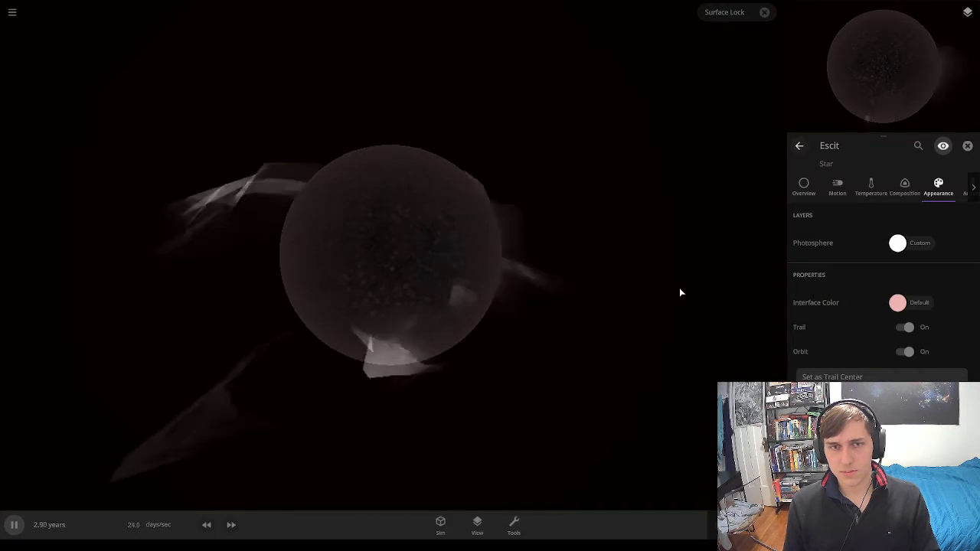
click(904, 187)
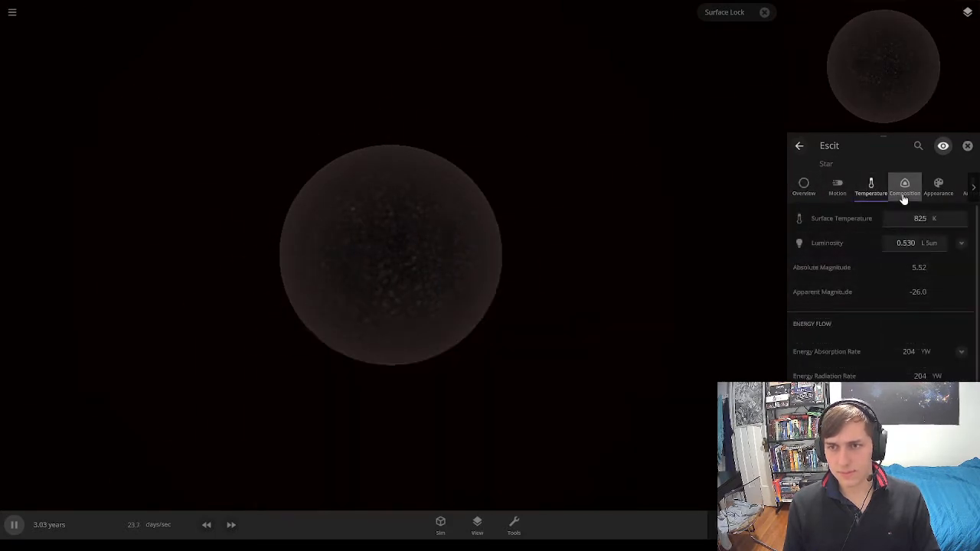
click(871, 187)
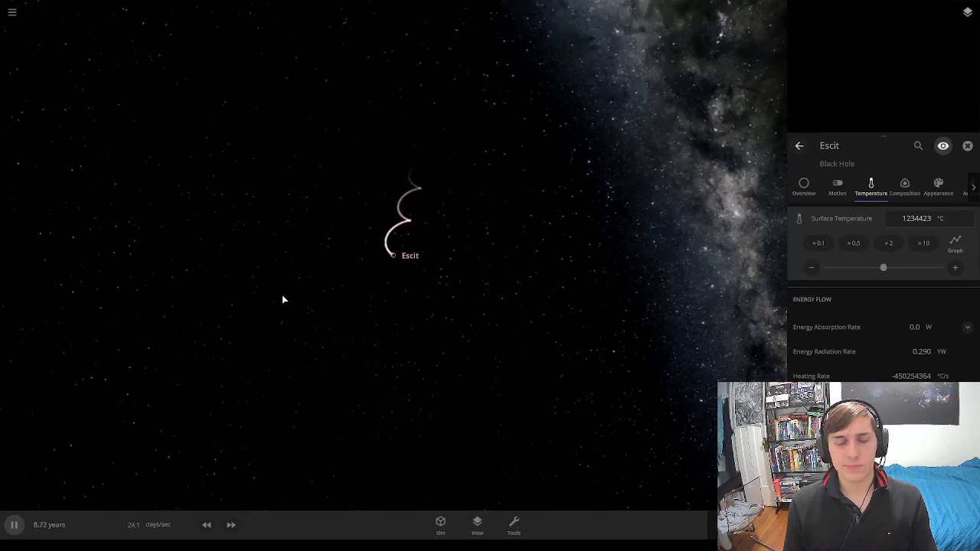
Check the black hole's Overview, close the properties panel and slow the simulation while refocusing on Jutu.
click(14, 524)
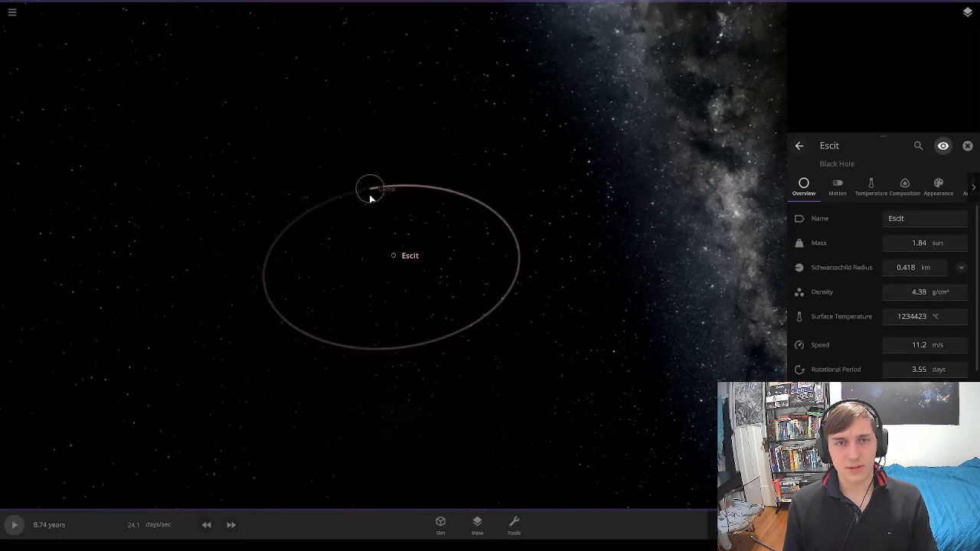
click(968, 146)
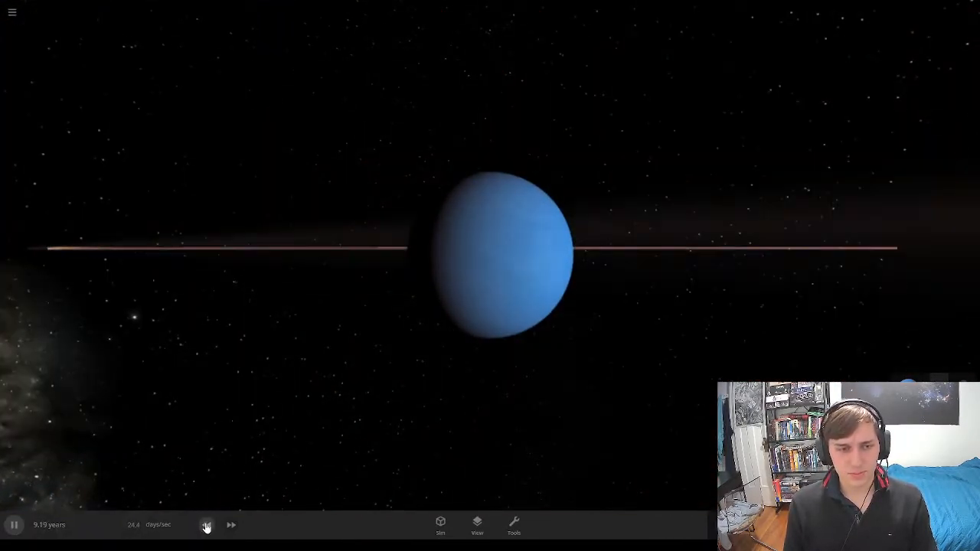
click(205, 524)
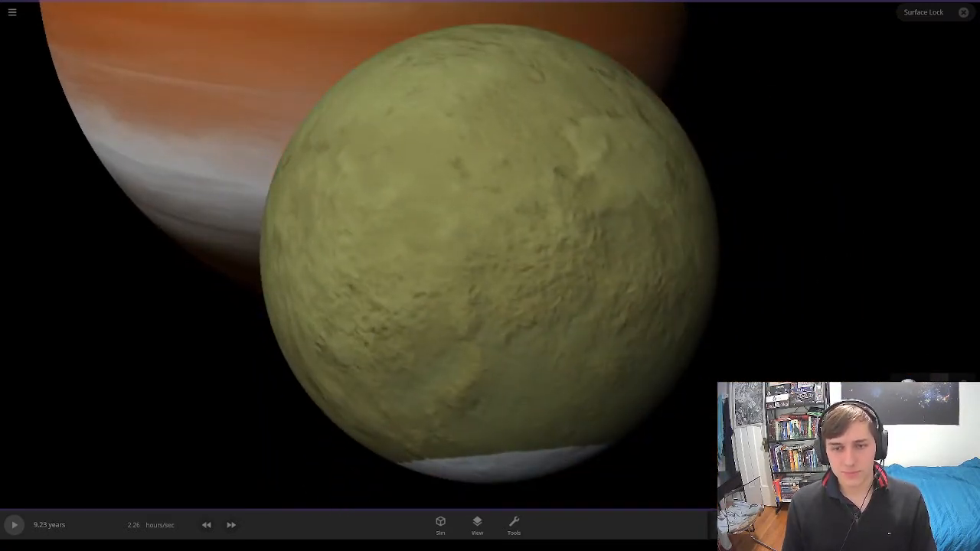
Planetscape Jutu with painted Ice, then Liquid Water, then Elevation brush strokes.
click(515, 527)
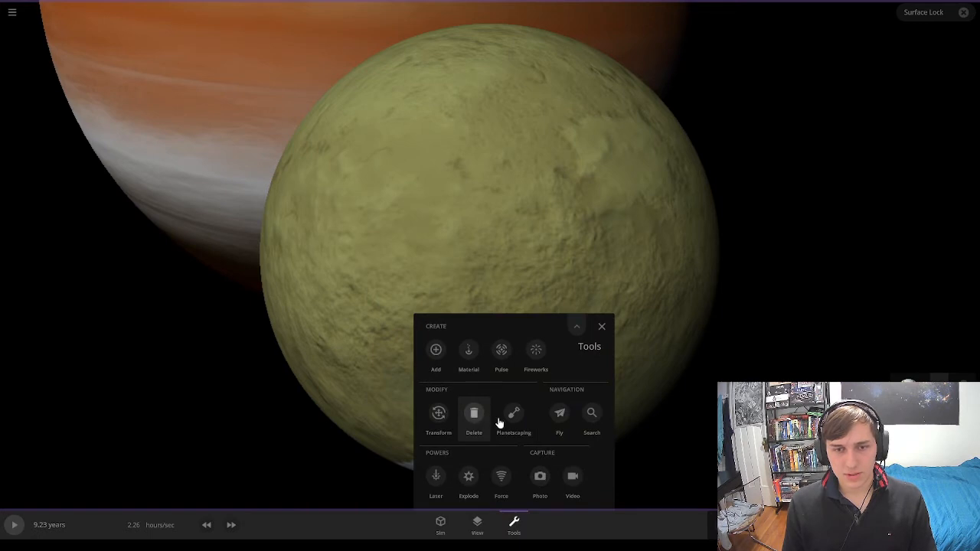
click(514, 414)
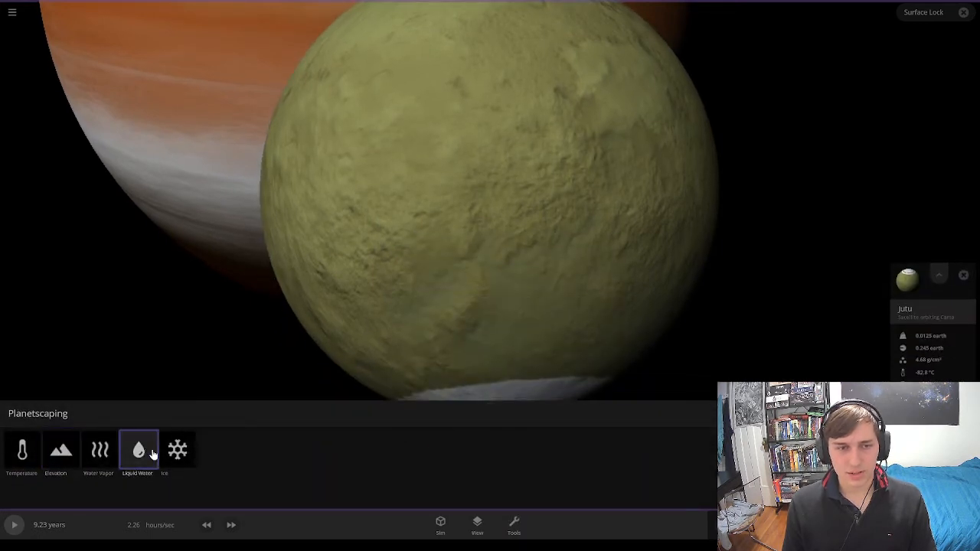
click(178, 451)
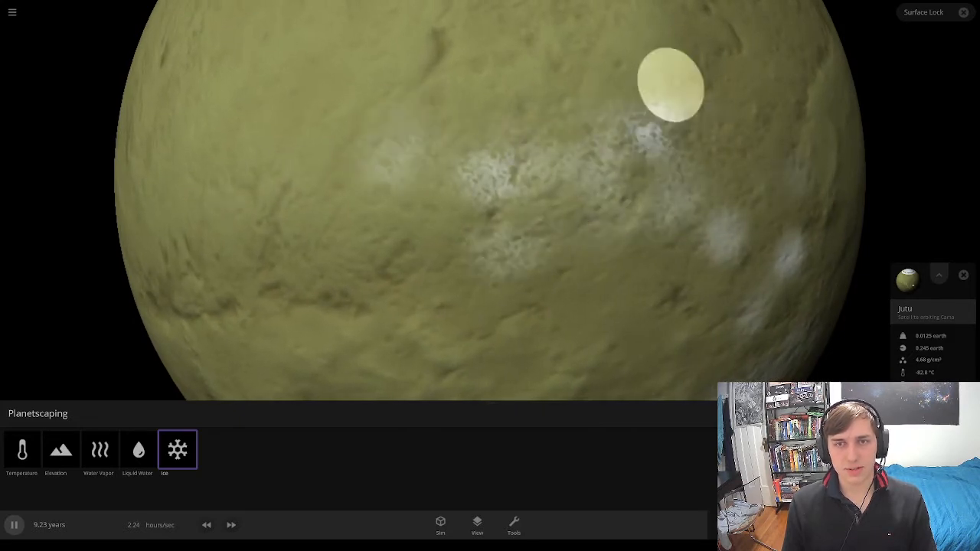
click(138, 451)
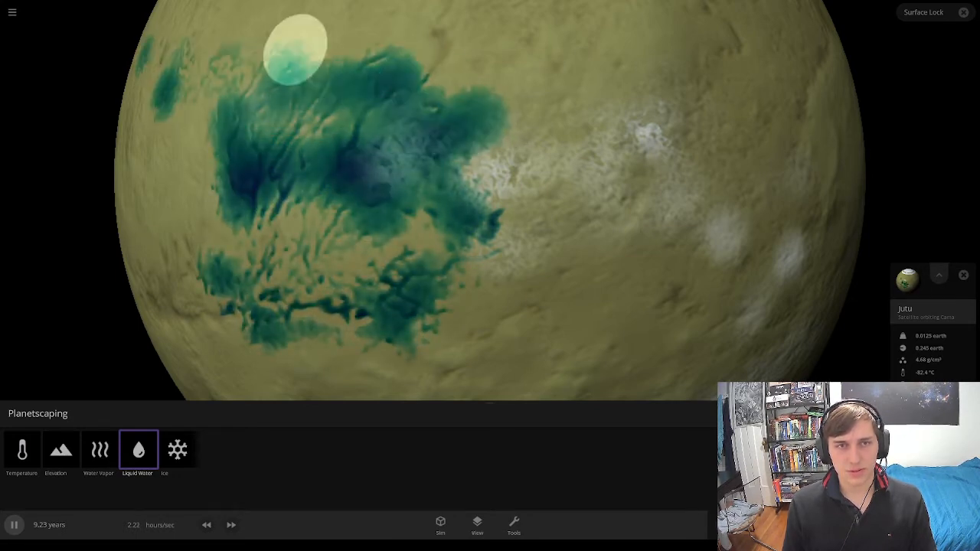
click(61, 450)
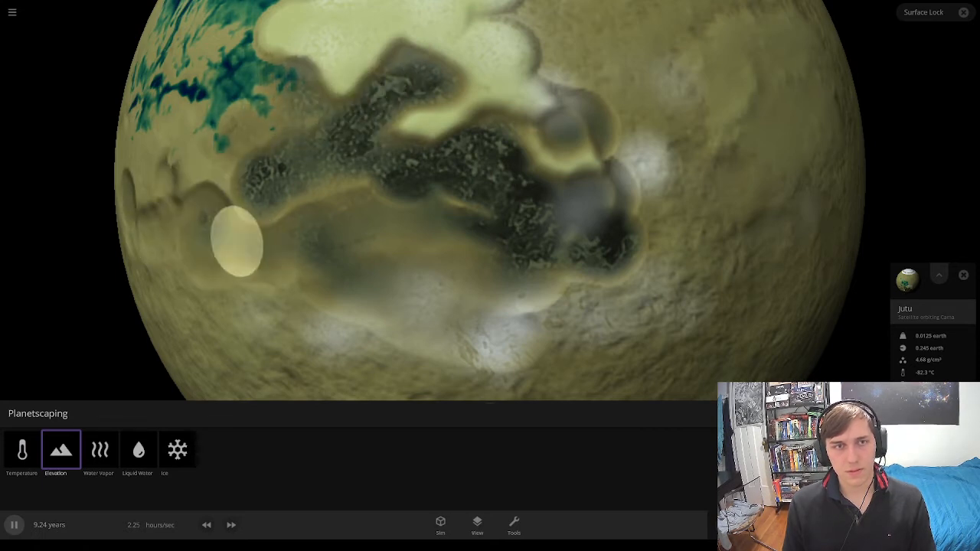
Paint Water Vapor and Liquid Water over a large region of Jutu, then fast-forward the simulation.
click(98, 451)
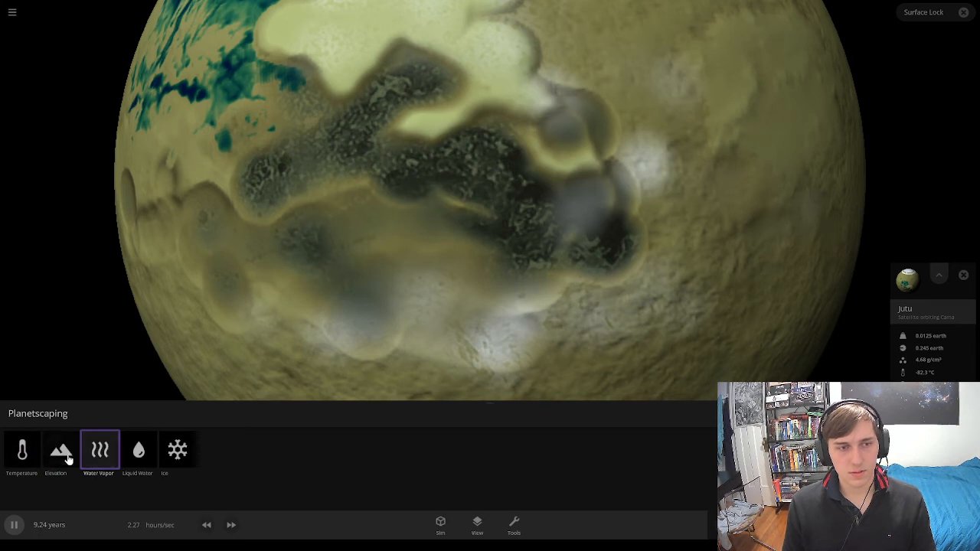
click(138, 450)
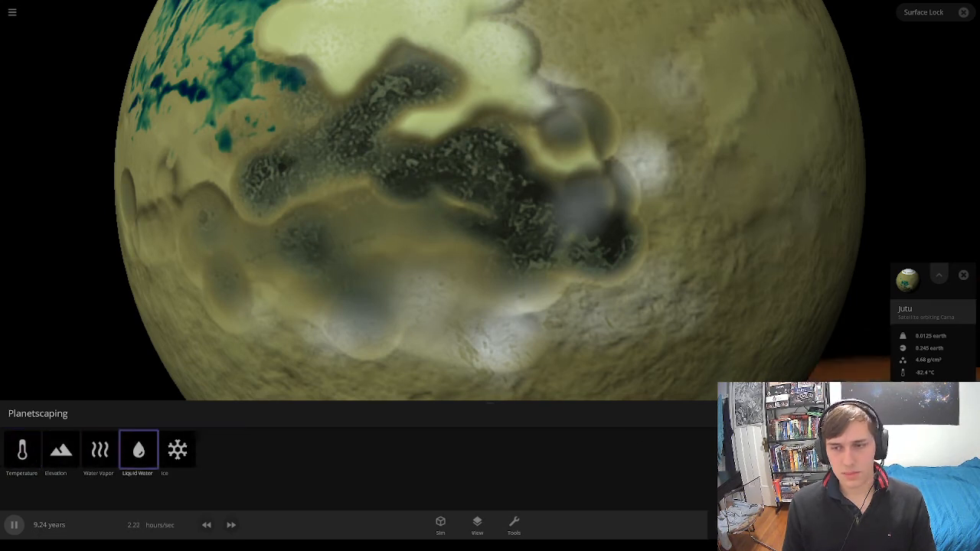
click(521, 214)
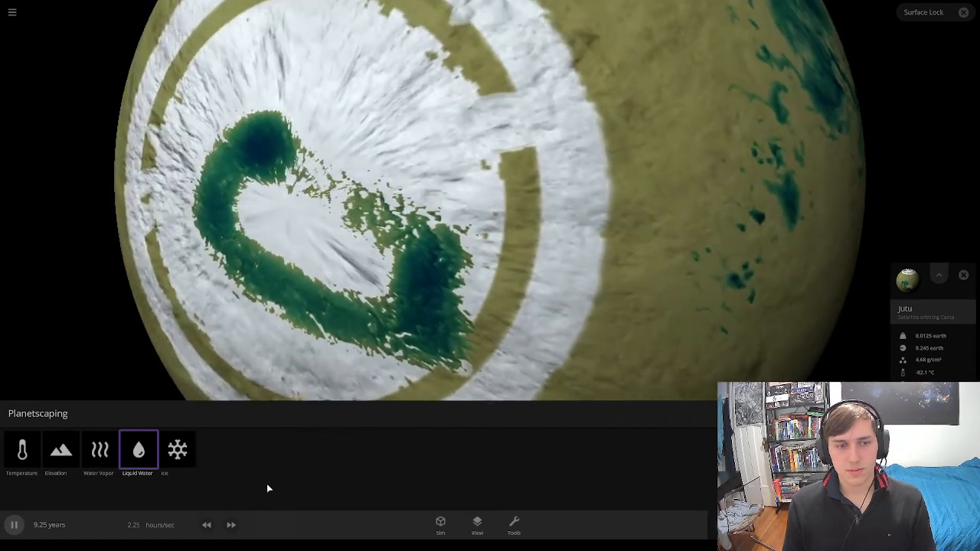
click(232, 525)
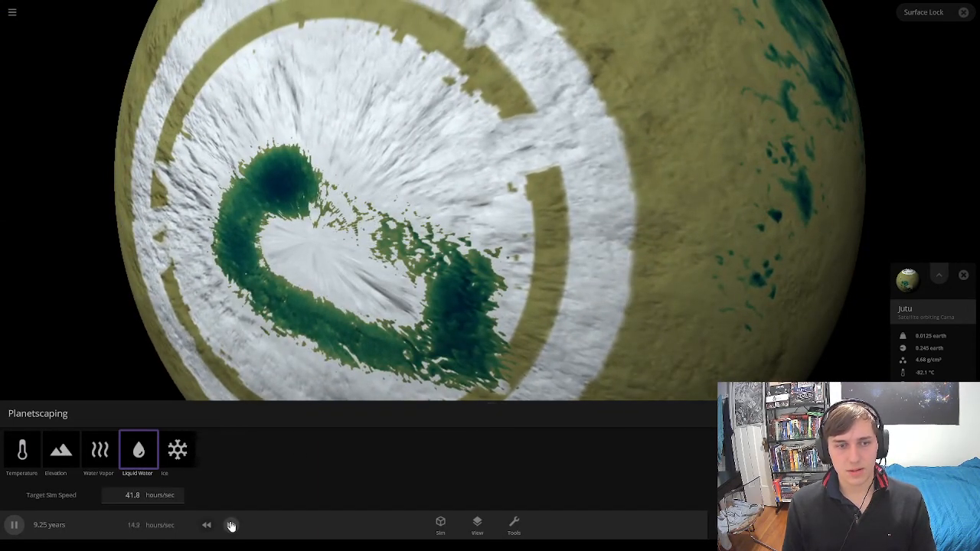